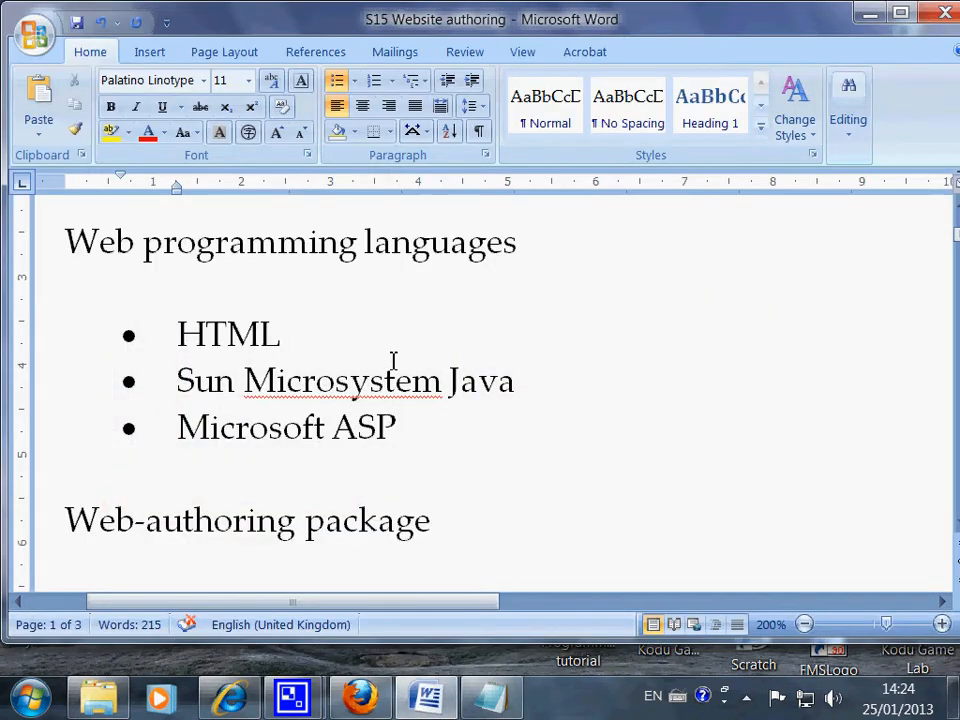
Place the caret in the Text editor bullet and highlight the HTML bullet.
click(283, 333)
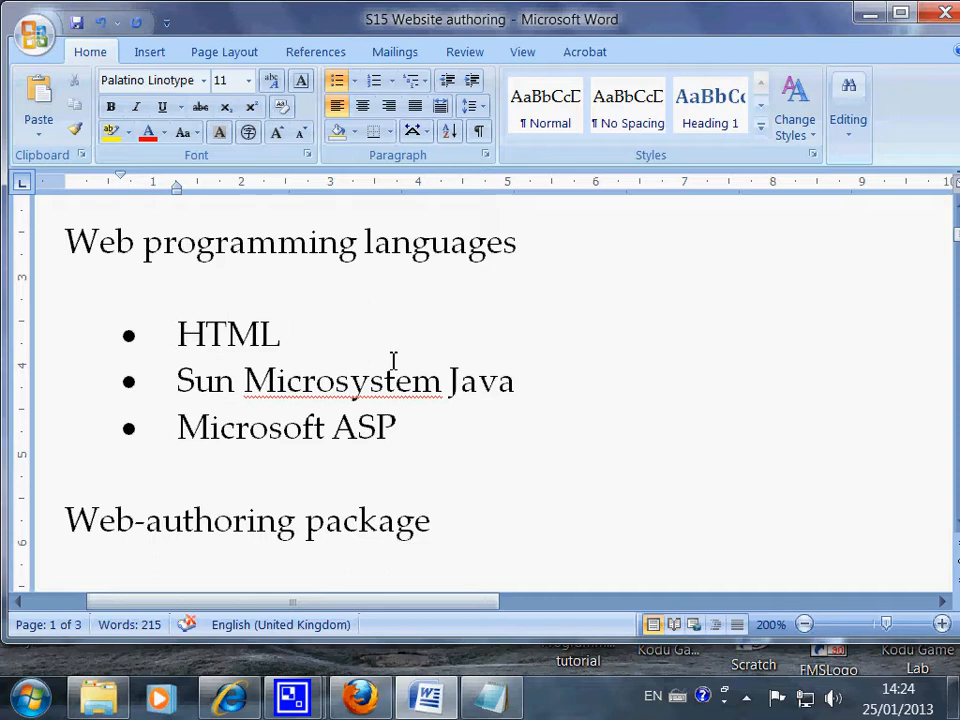
click(283, 333)
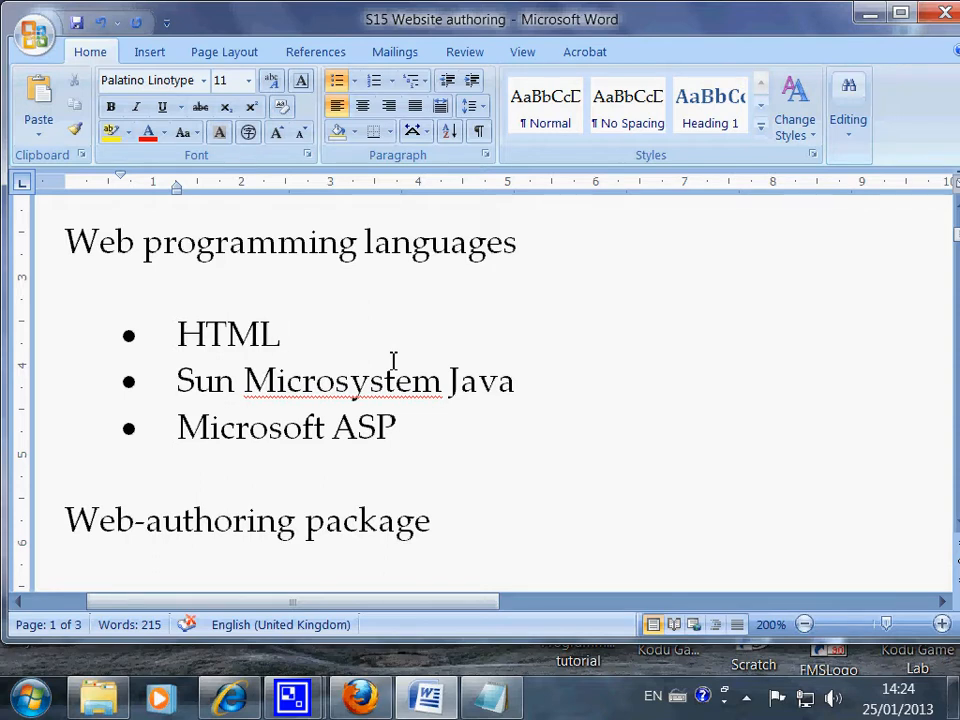
click(284, 333)
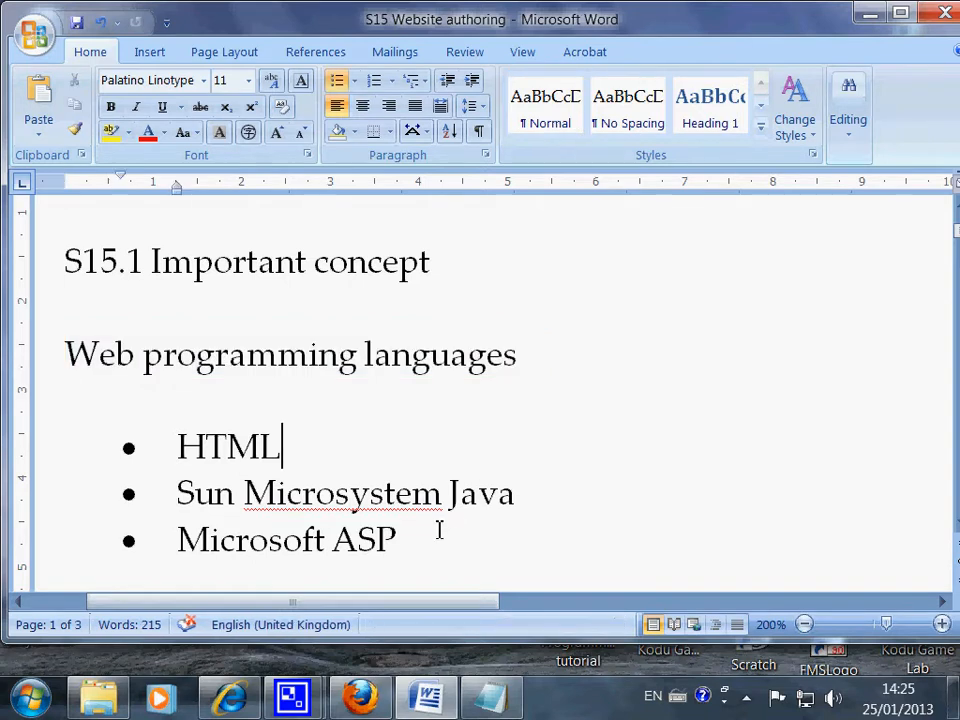
drag(177, 445, 395, 540)
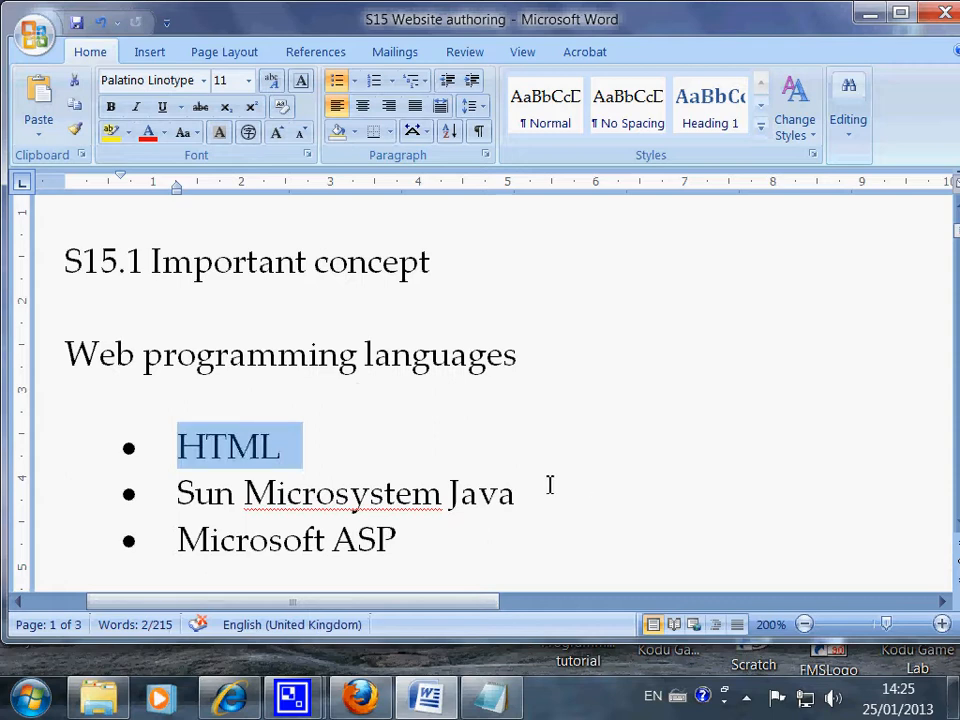
scroll(down, 3)
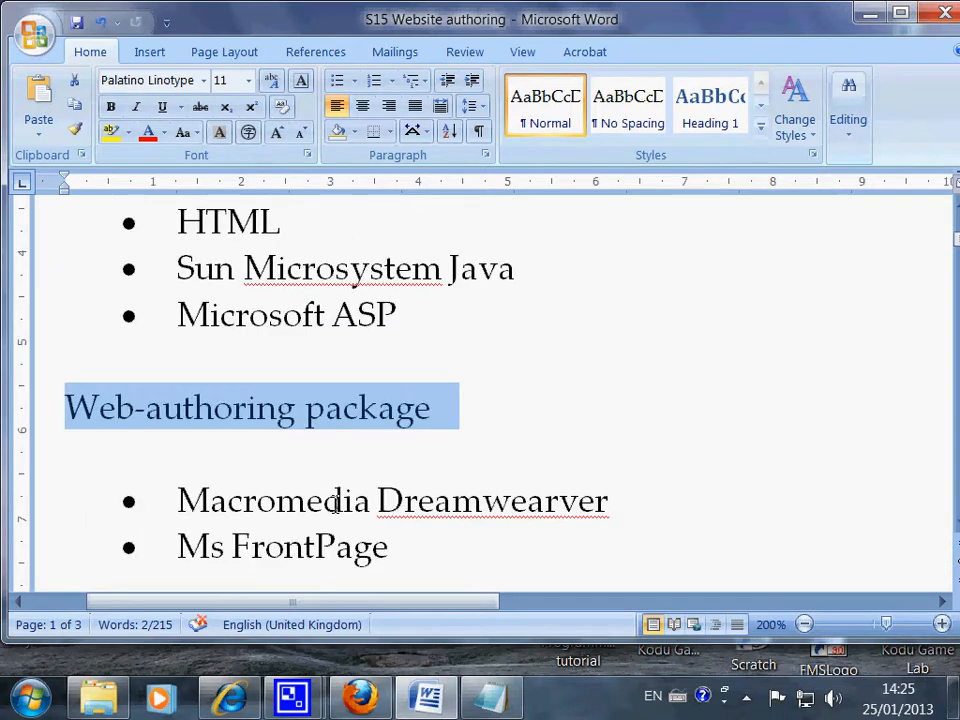
scroll(down, 3)
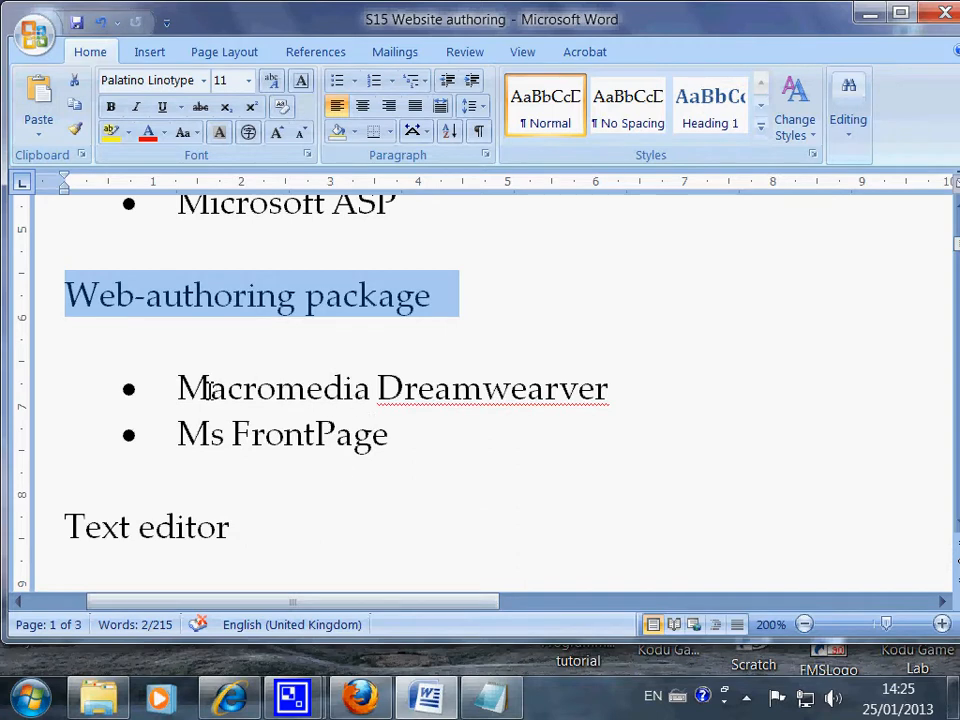
Highlight the Dreamweaver and Ms FrontPage web-authoring package bullets.
double_click(274, 388)
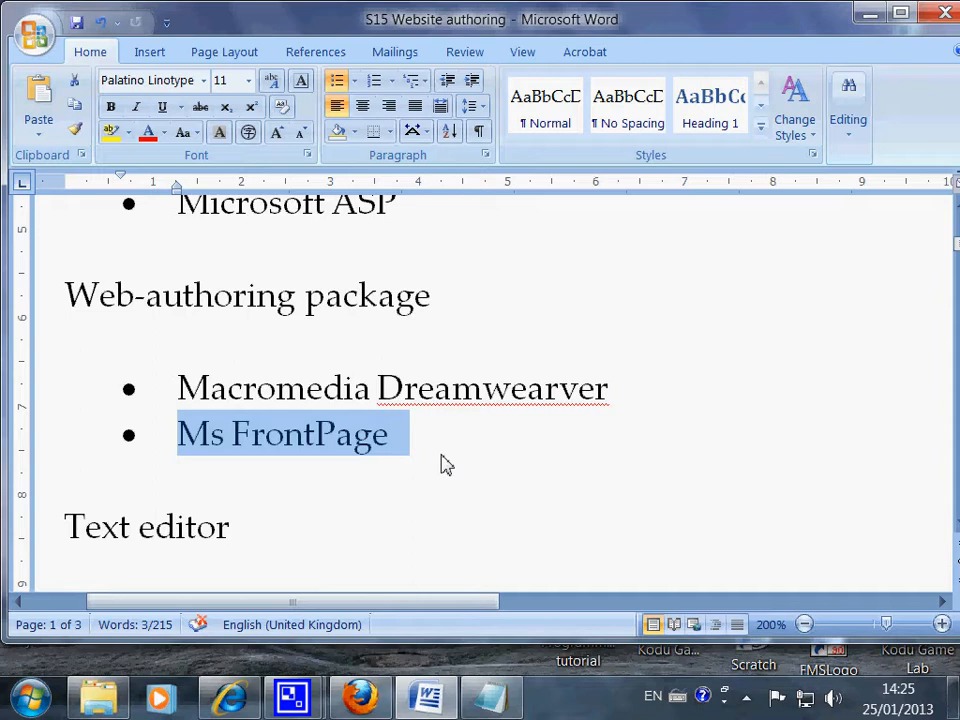
click(390, 434)
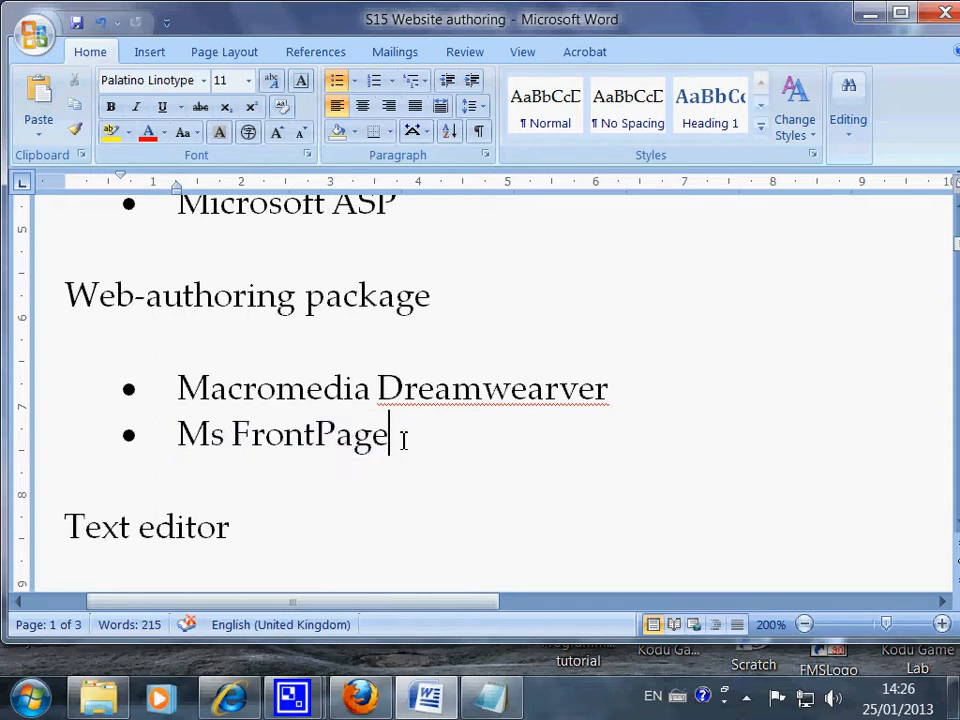
drag(177, 388, 408, 434)
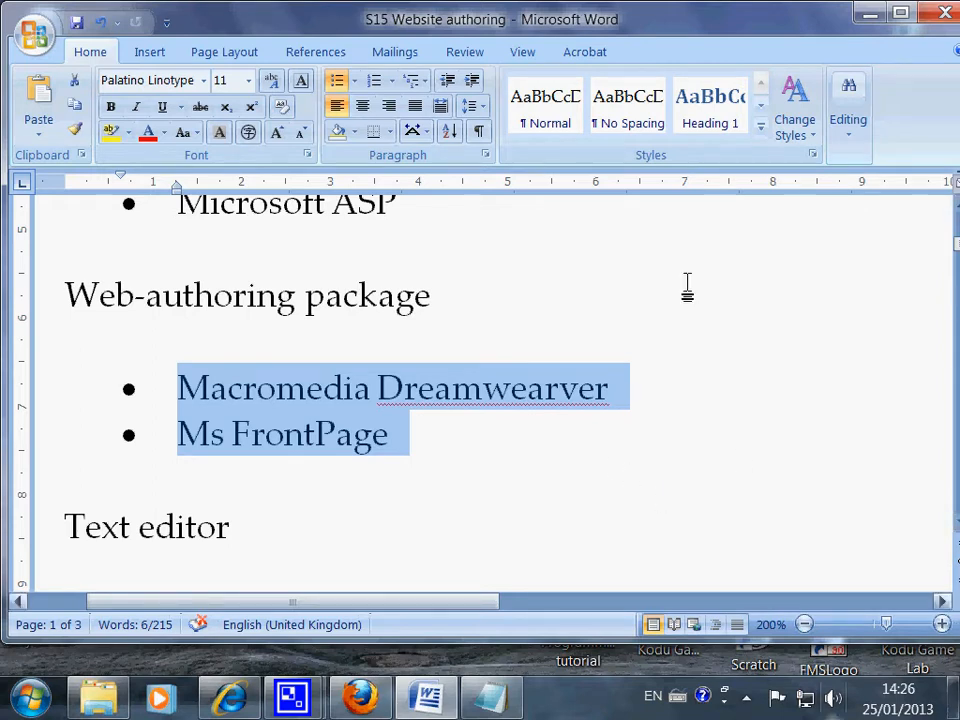
scroll(down, 3)
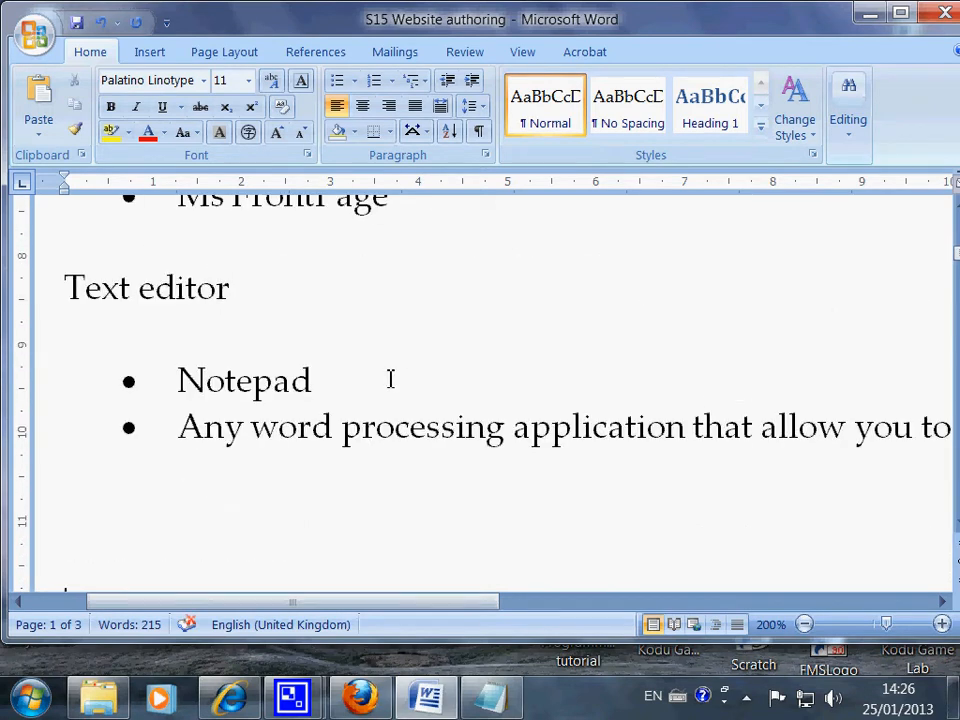
Place the caret after Notepad, launch Notepad from the Start menu, then close it.
click(313, 381)
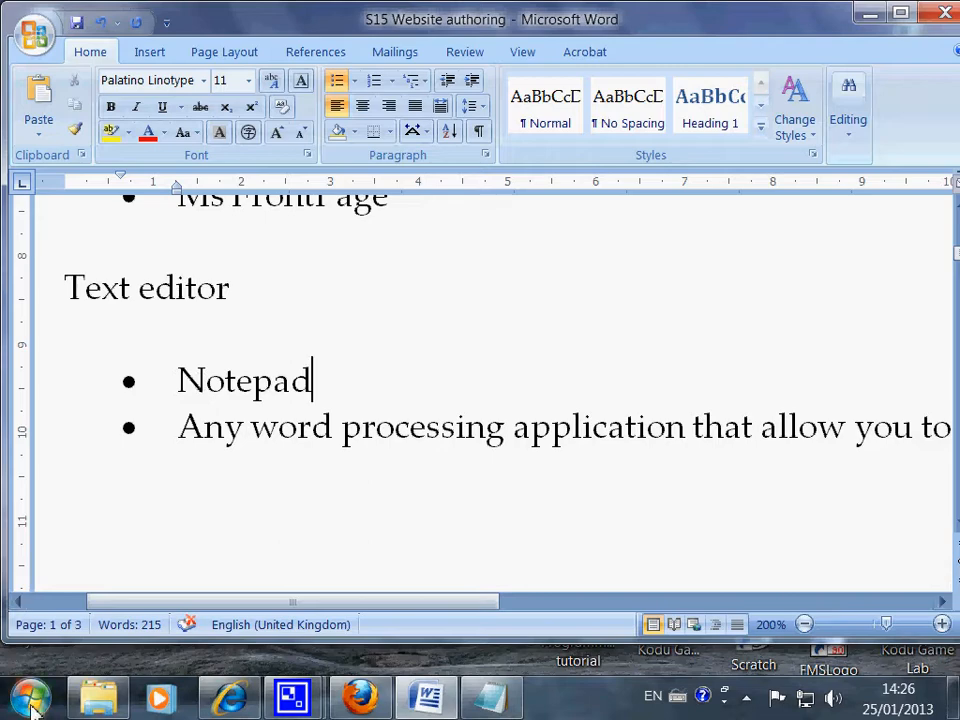
click(30, 695)
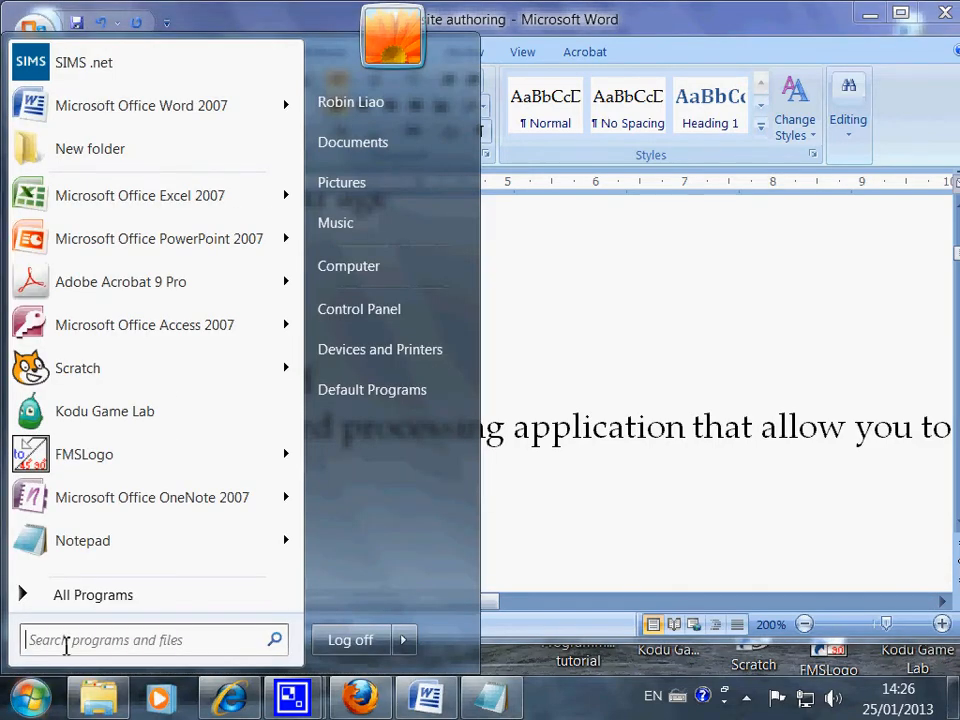
text(note)
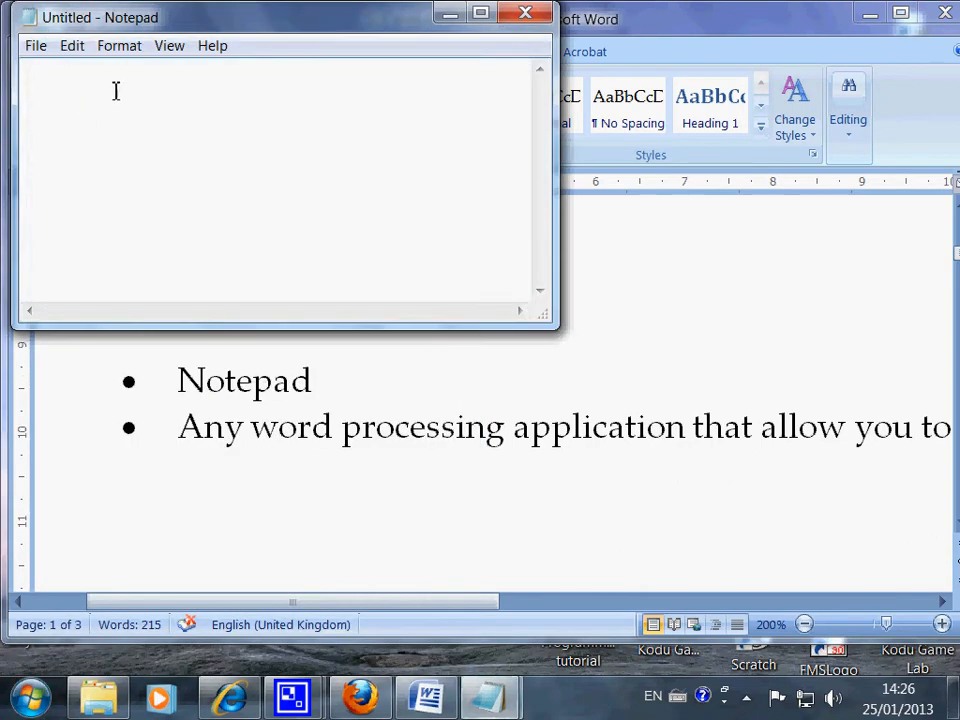
mouse_move(89, 120)
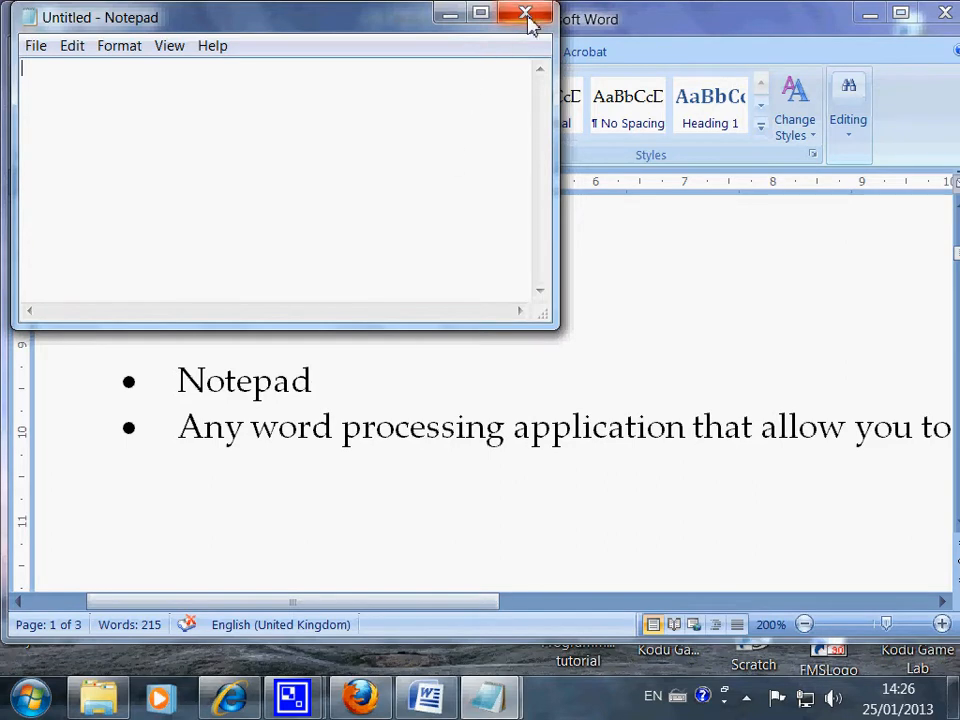
click(525, 14)
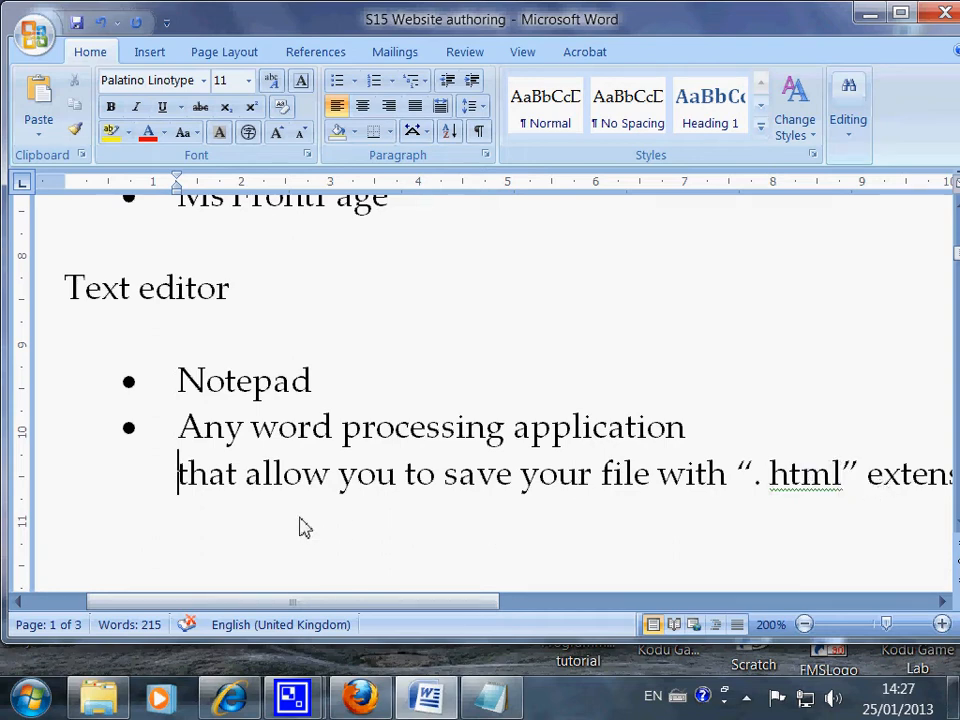
mouse_move(191, 651)
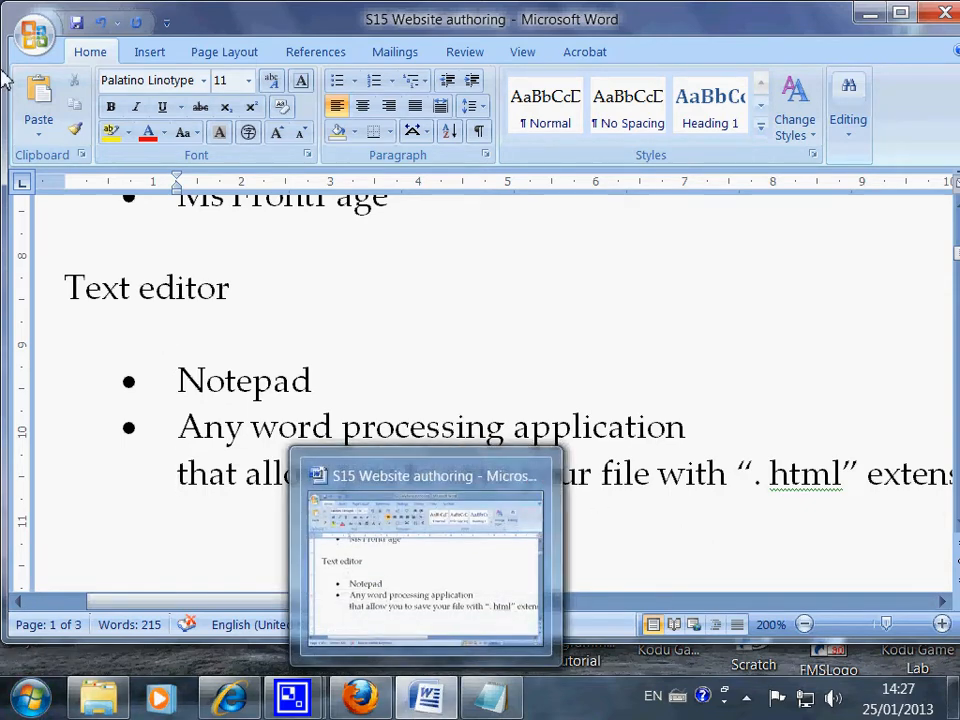
click(33, 33)
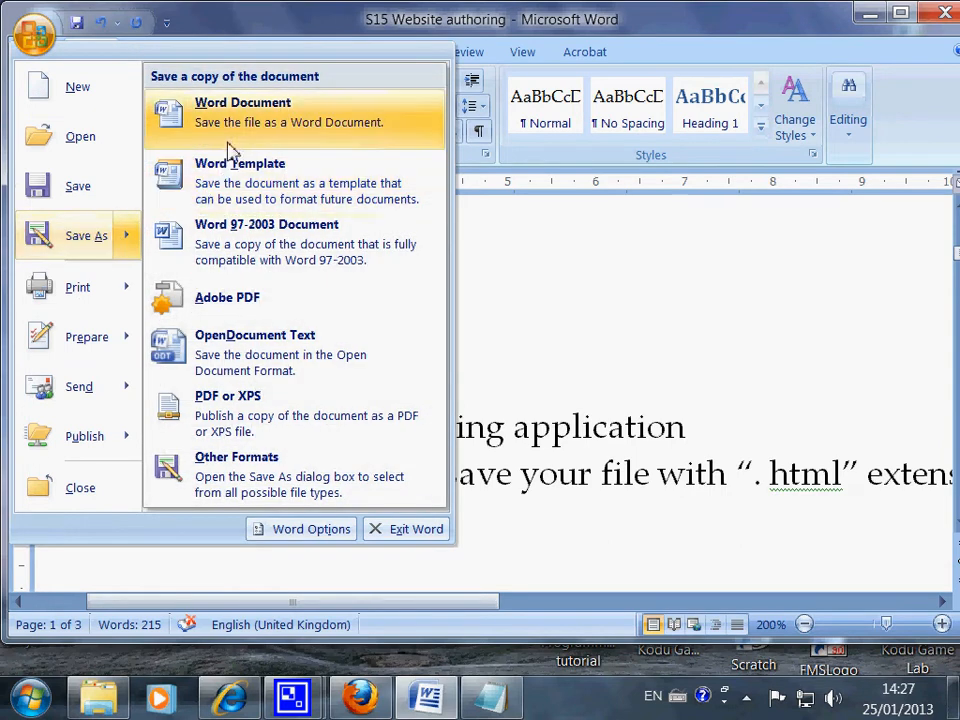
mouse_move(249, 242)
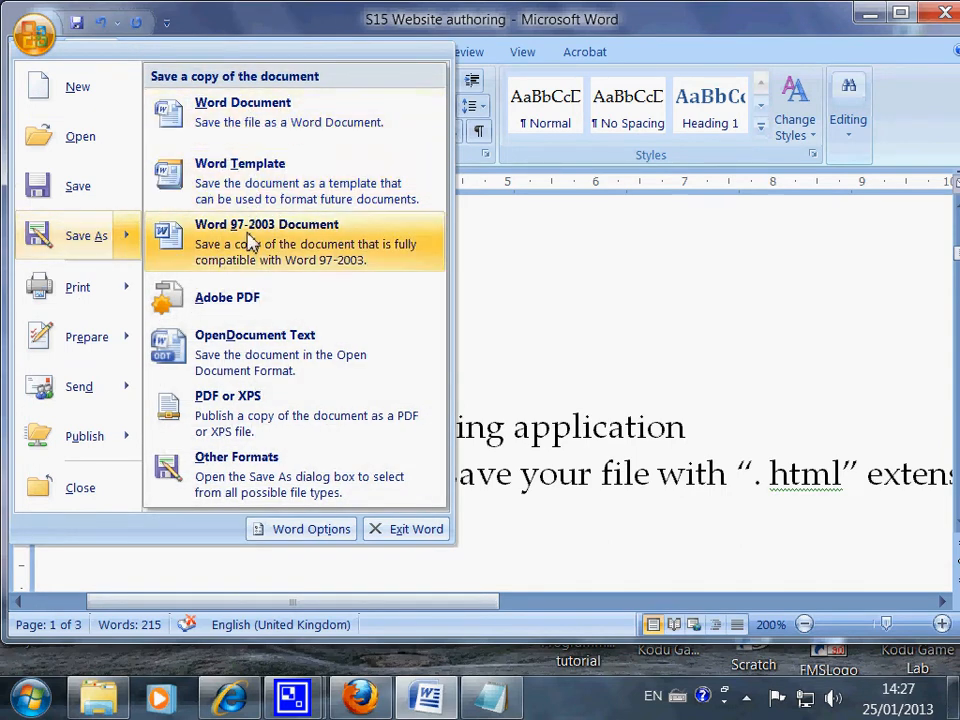
mouse_move(265, 352)
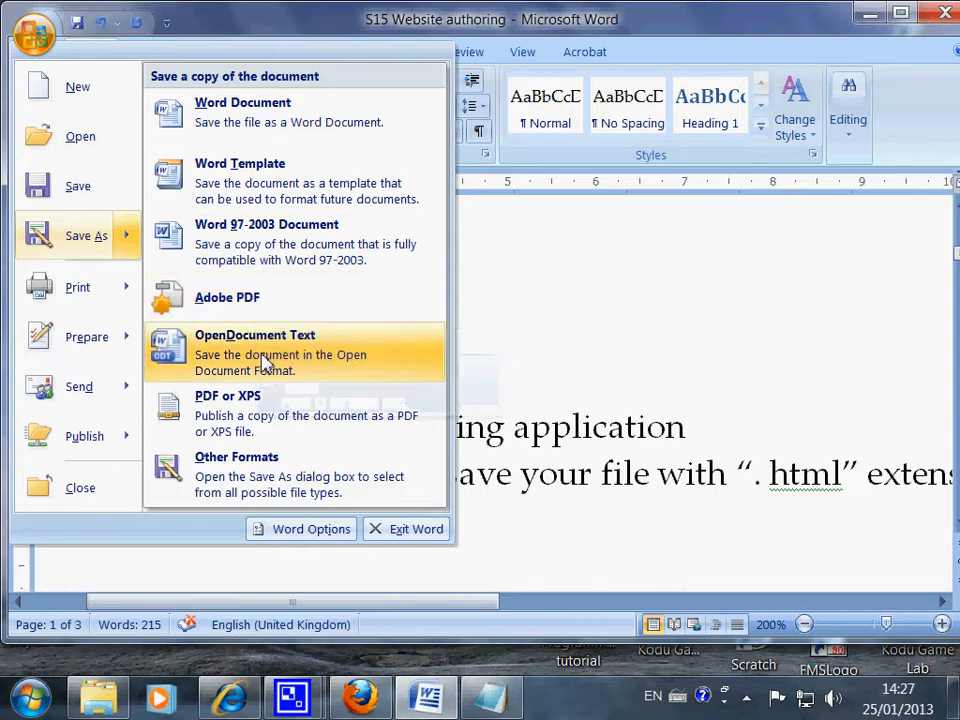
mouse_move(278, 410)
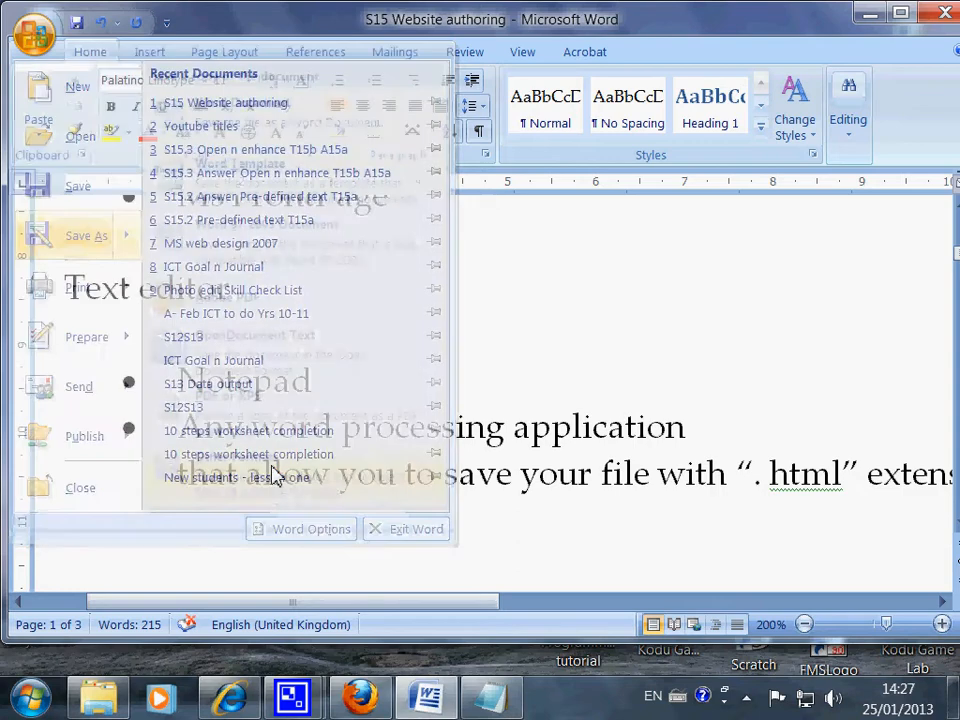
click(86, 235)
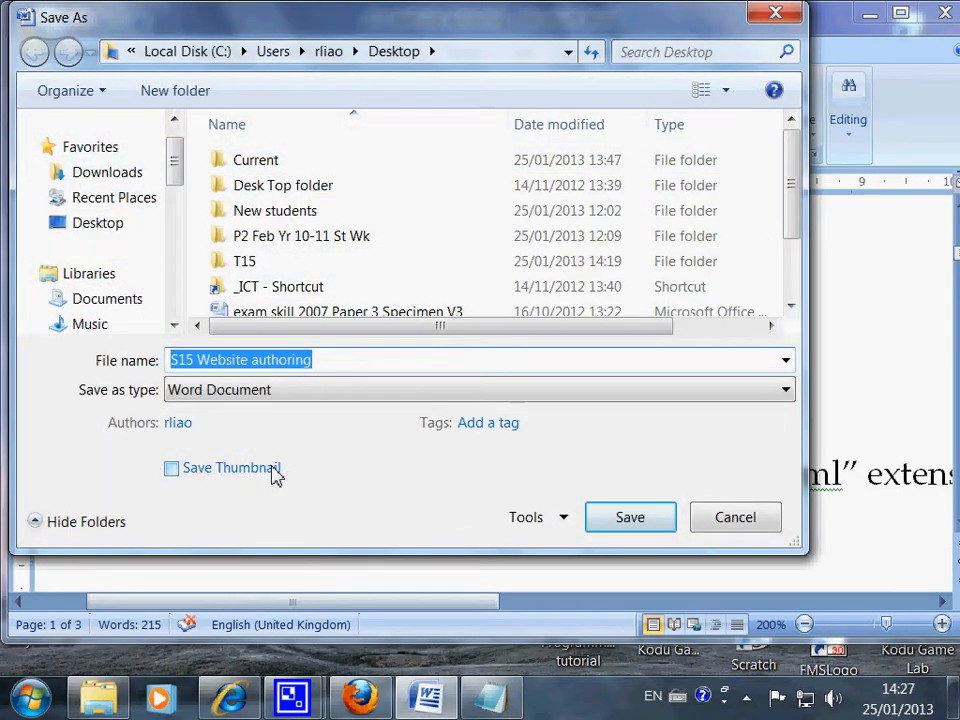
click(785, 389)
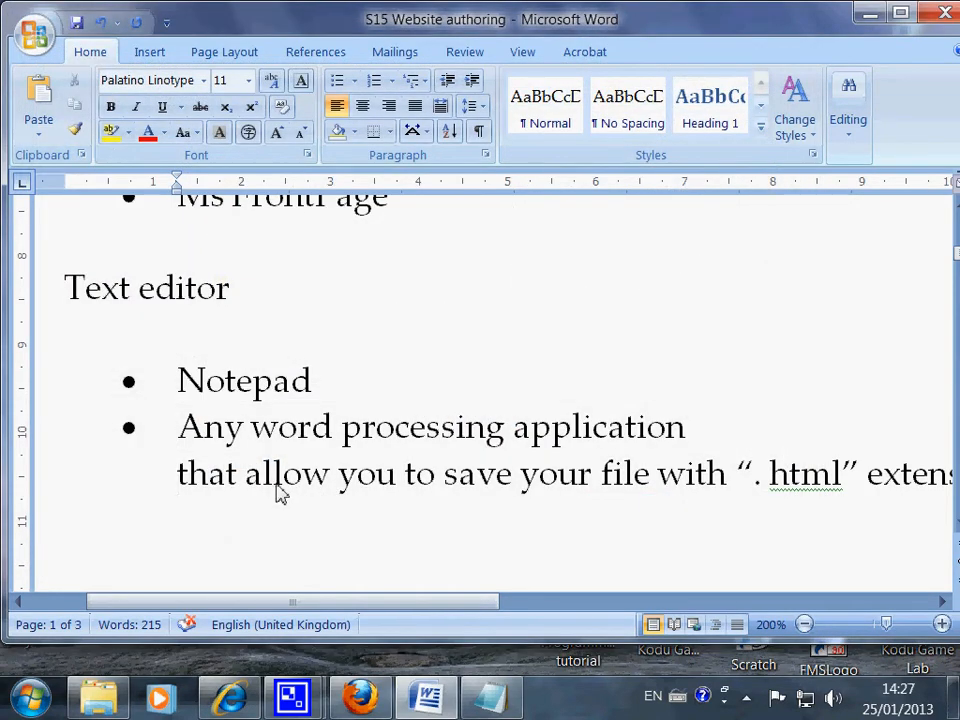
double_click(785, 473)
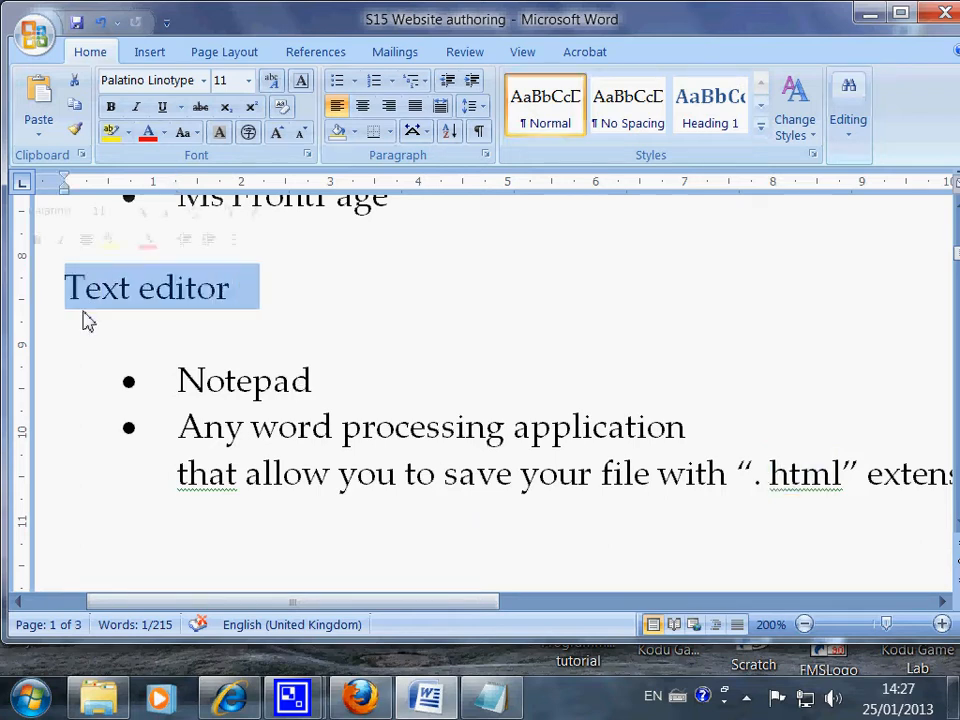
double_click(243, 380)
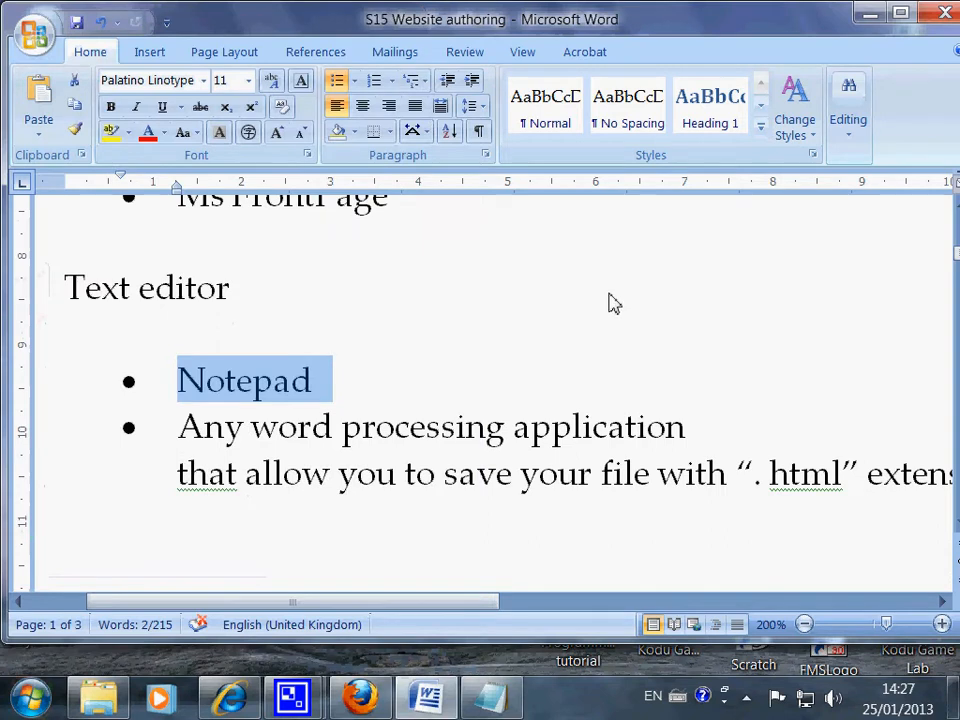
mouse_move(305, 341)
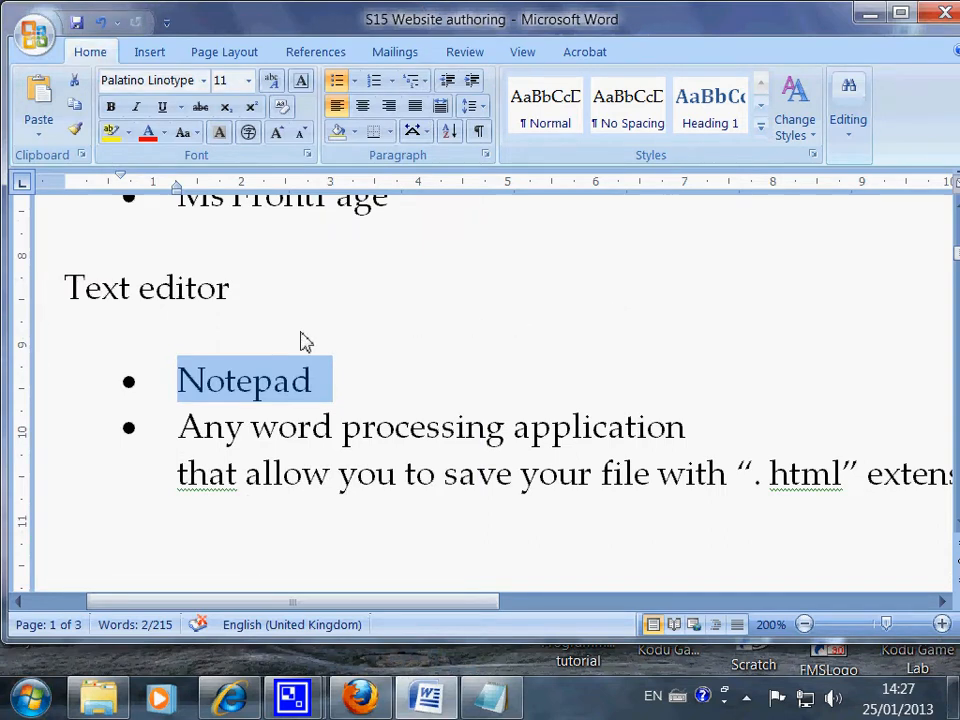
Scroll down and highlight the Web browsers heading with Internet Explorer, Firefox and Chrome.
scroll(down, 3)
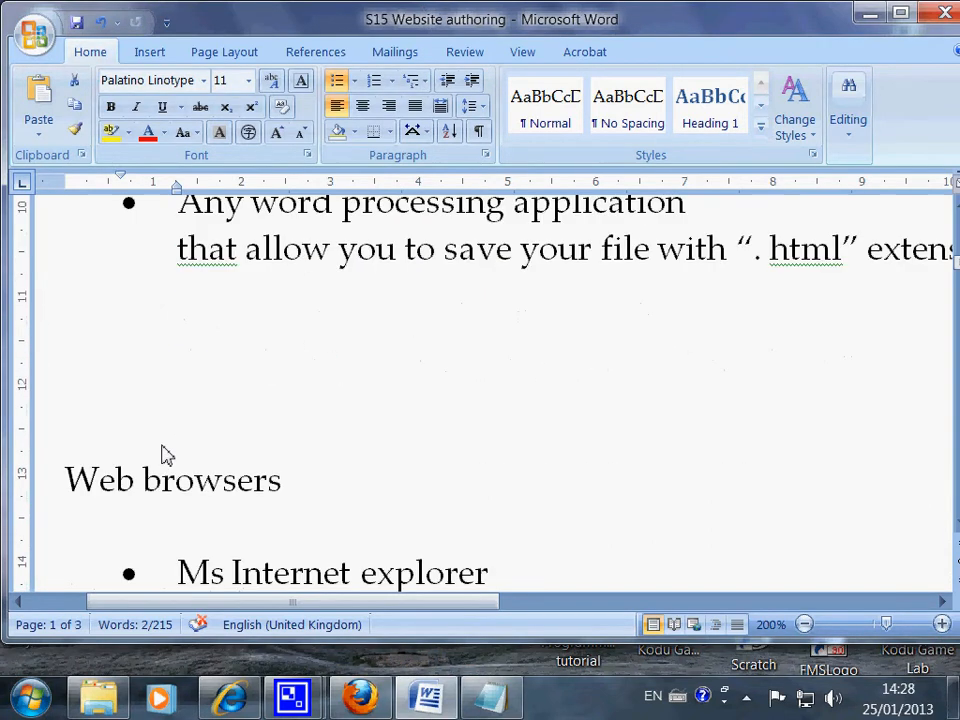
scroll(down, 3)
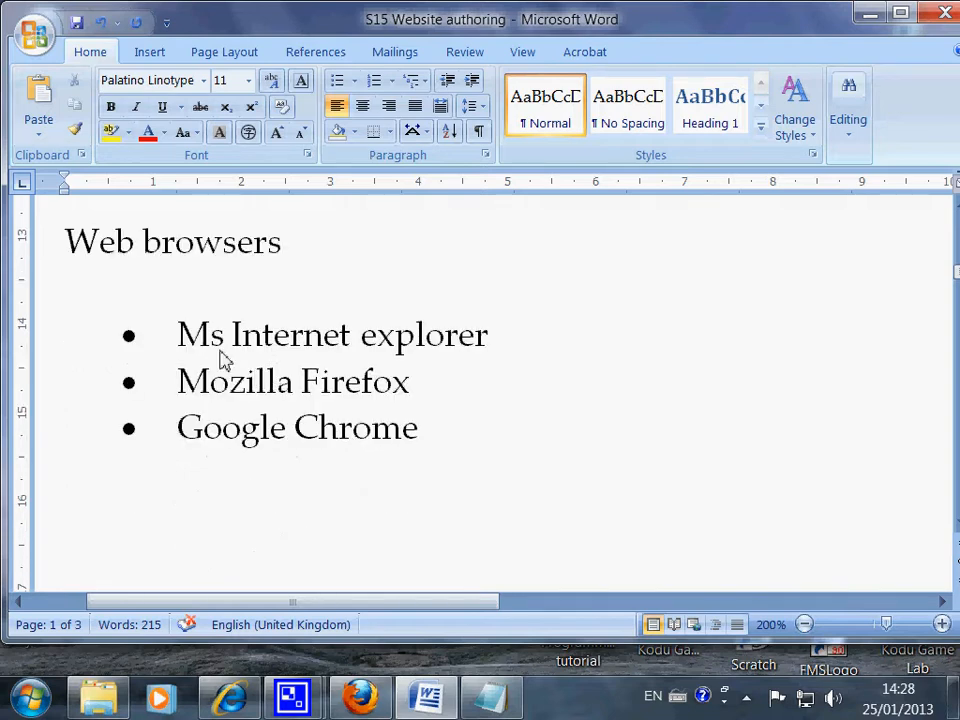
drag(176, 334, 420, 428)
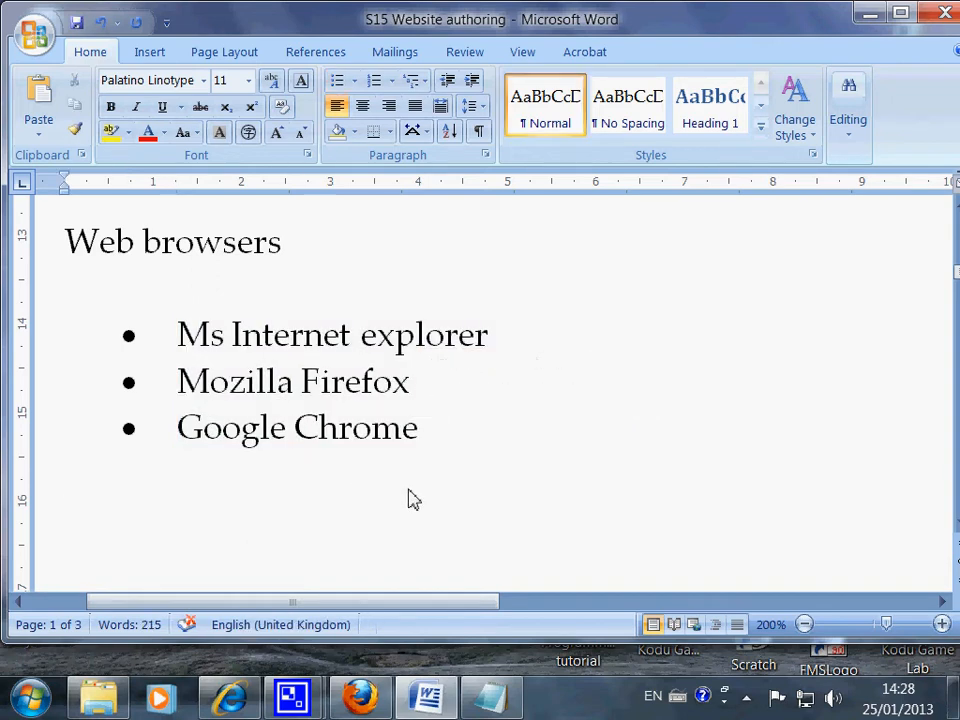
mouse_move(509, 370)
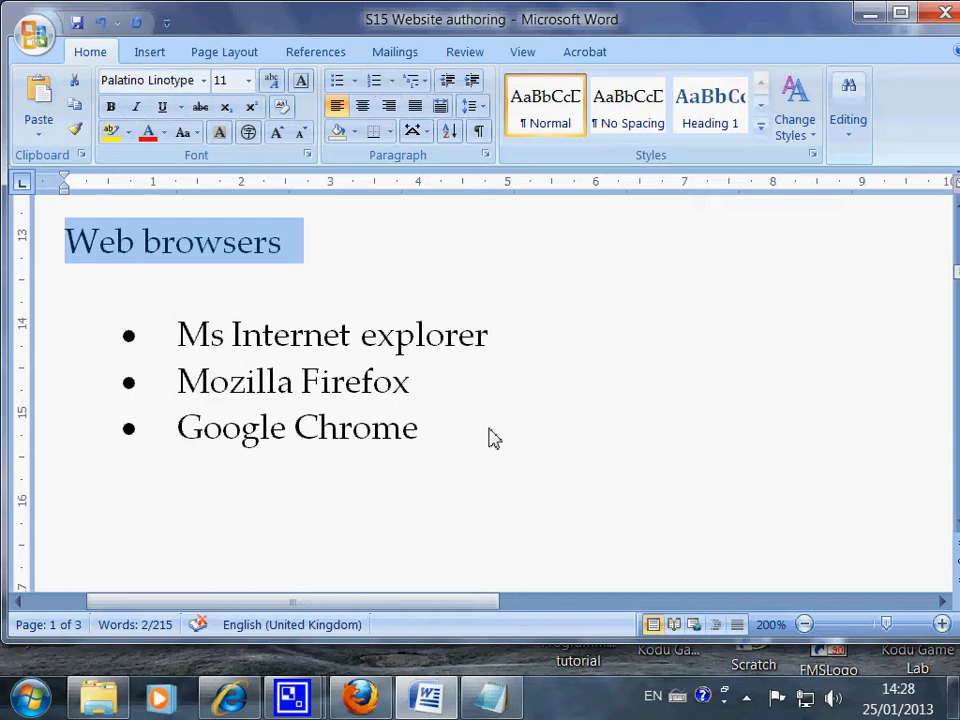
mouse_move(440, 437)
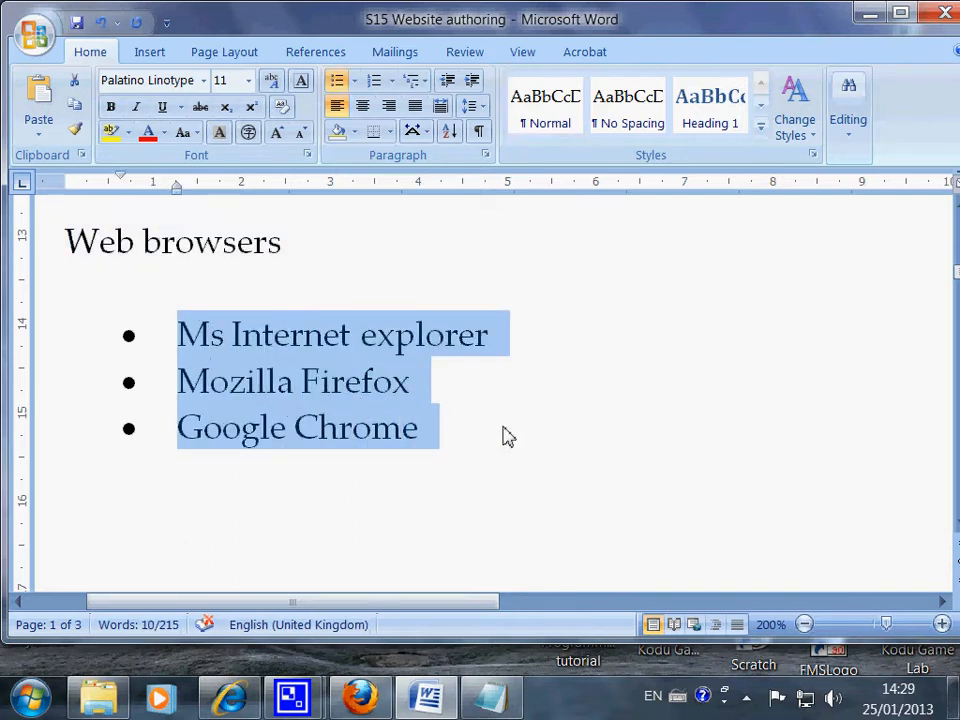
click(30, 693)
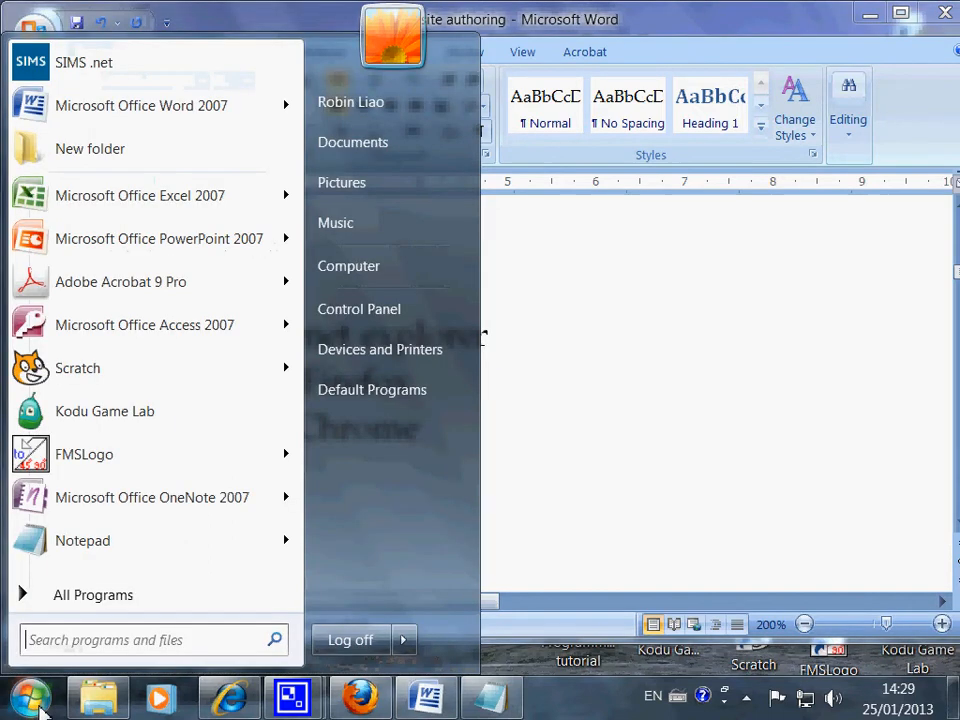
mouse_move(80, 638)
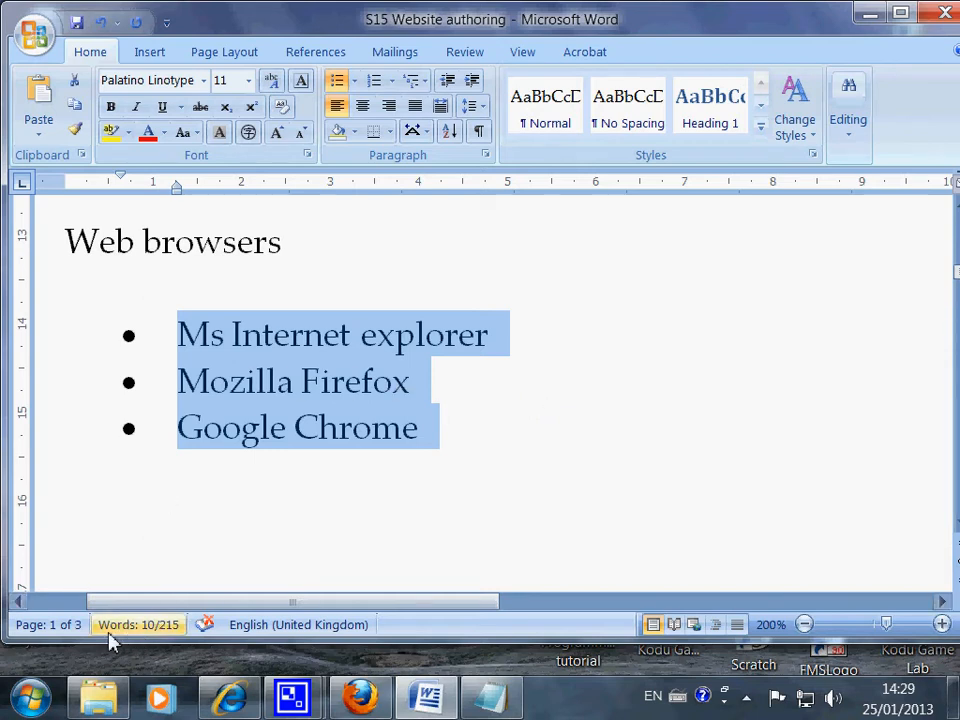
click(31, 695)
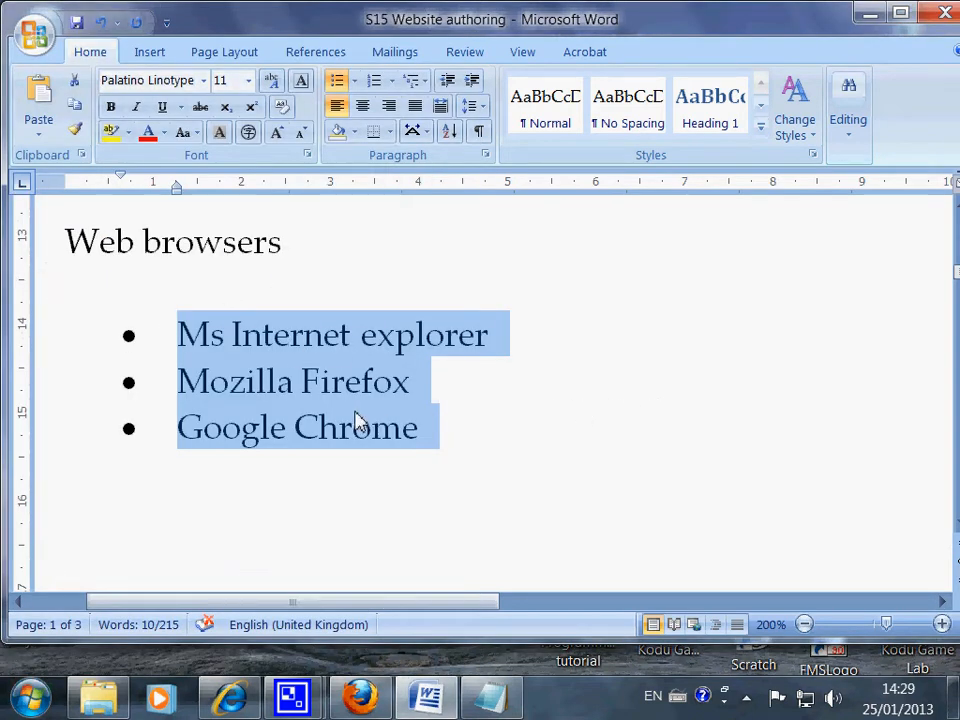
mouse_move(328, 522)
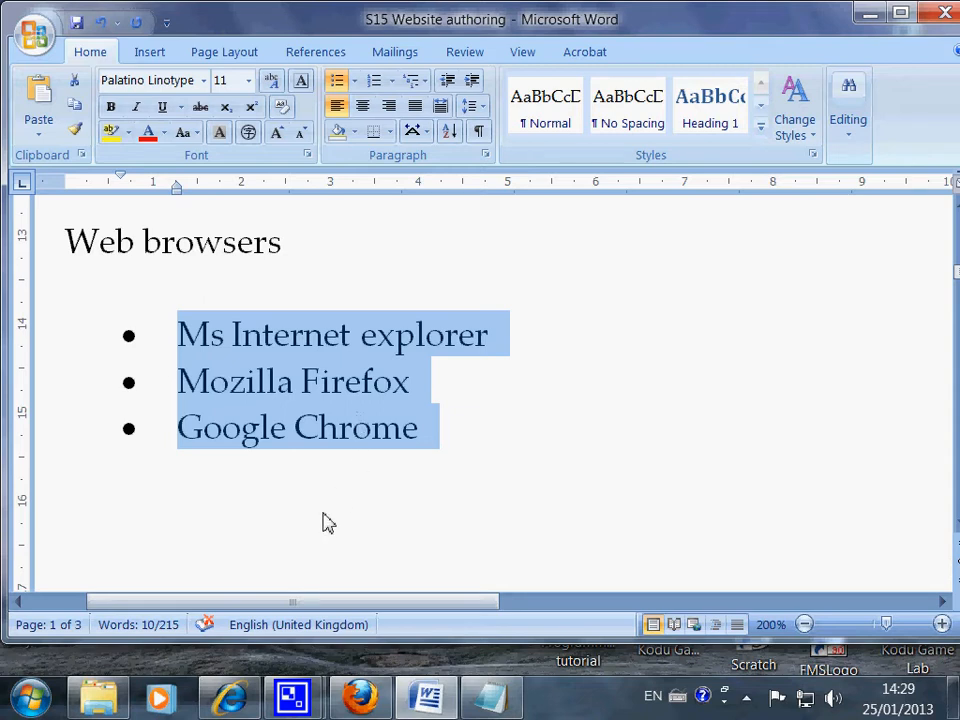
mouse_move(288, 527)
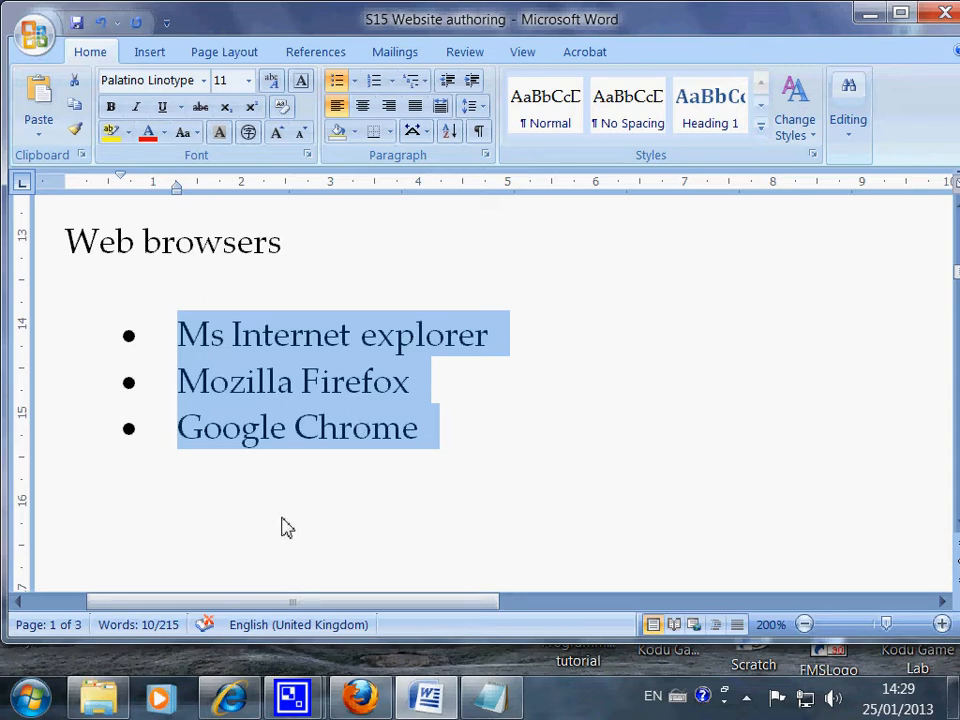
Scroll to the Tags bullet and enlarge the <h>….</h> example to 18 pt.
scroll(down, 3)
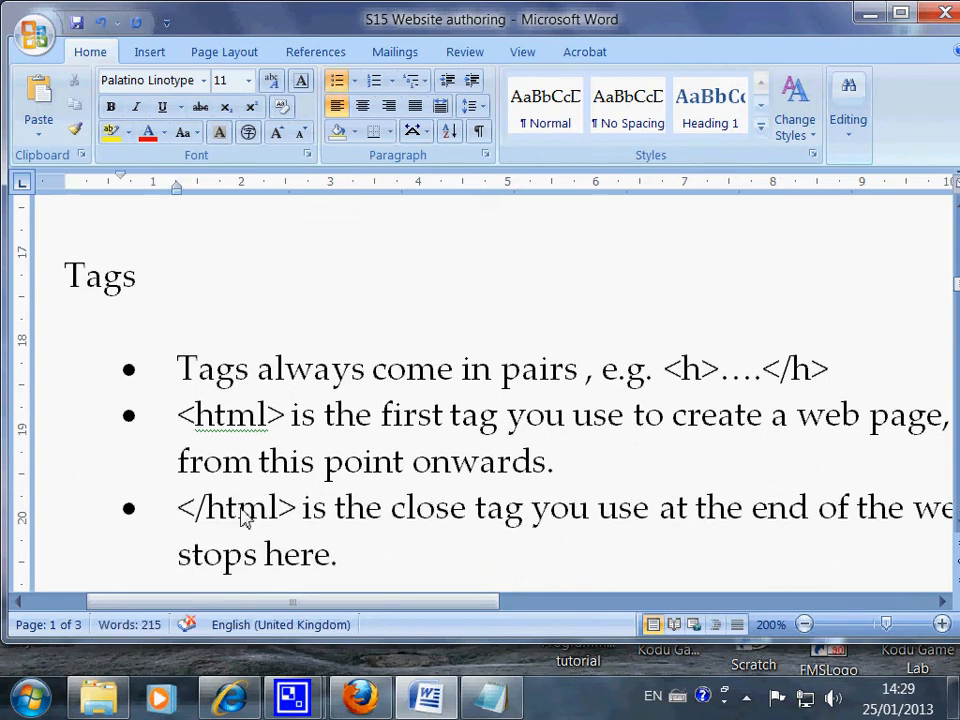
drag(660, 369, 835, 369)
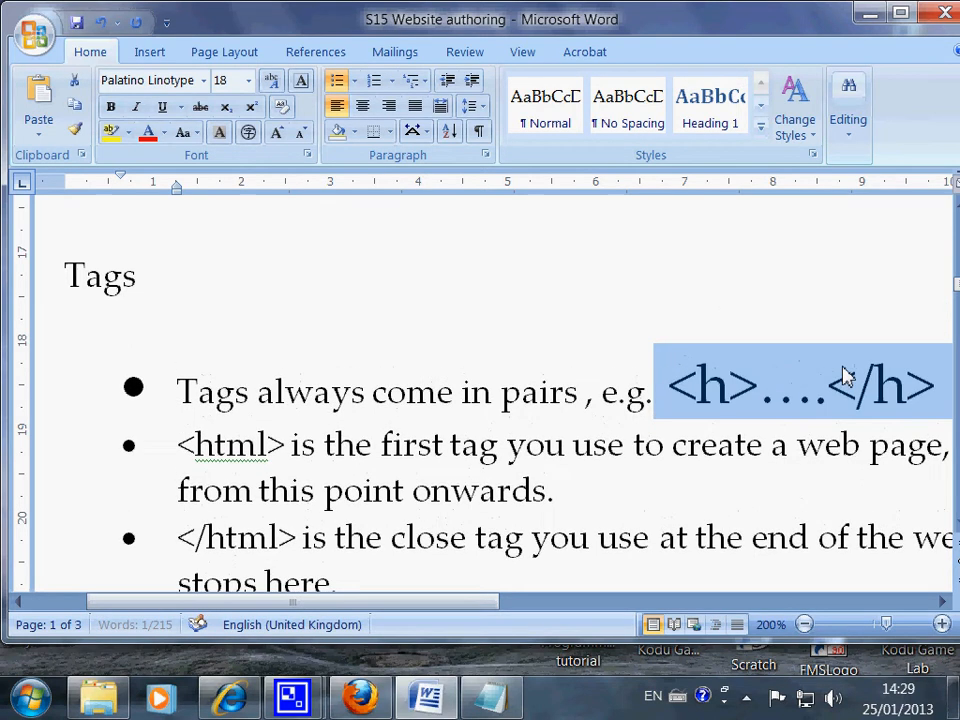
mouse_move(735, 398)
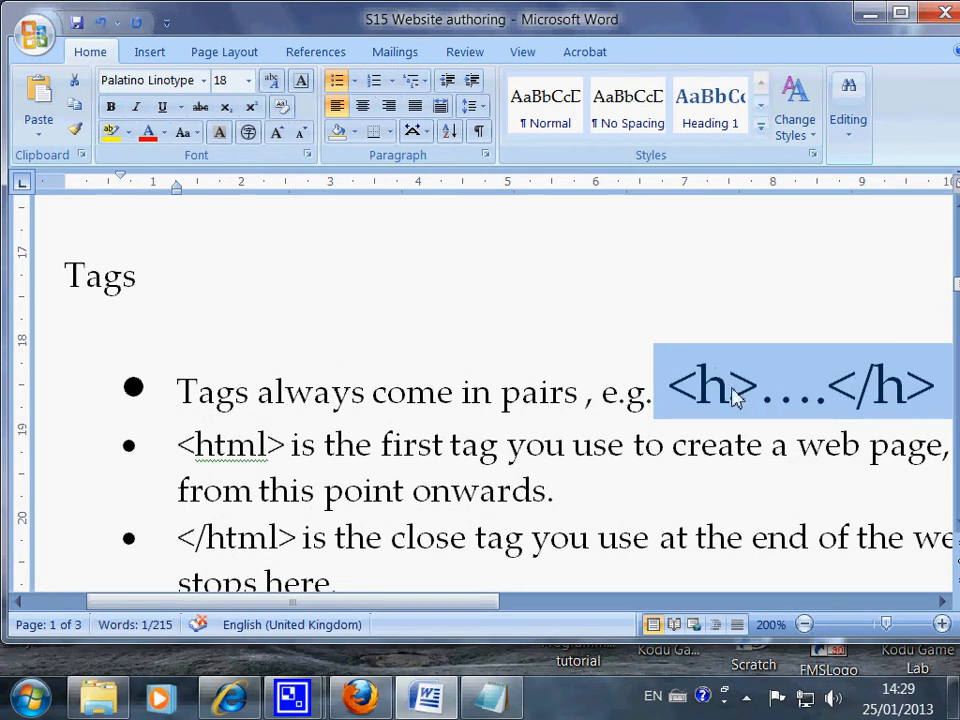
click(760, 388)
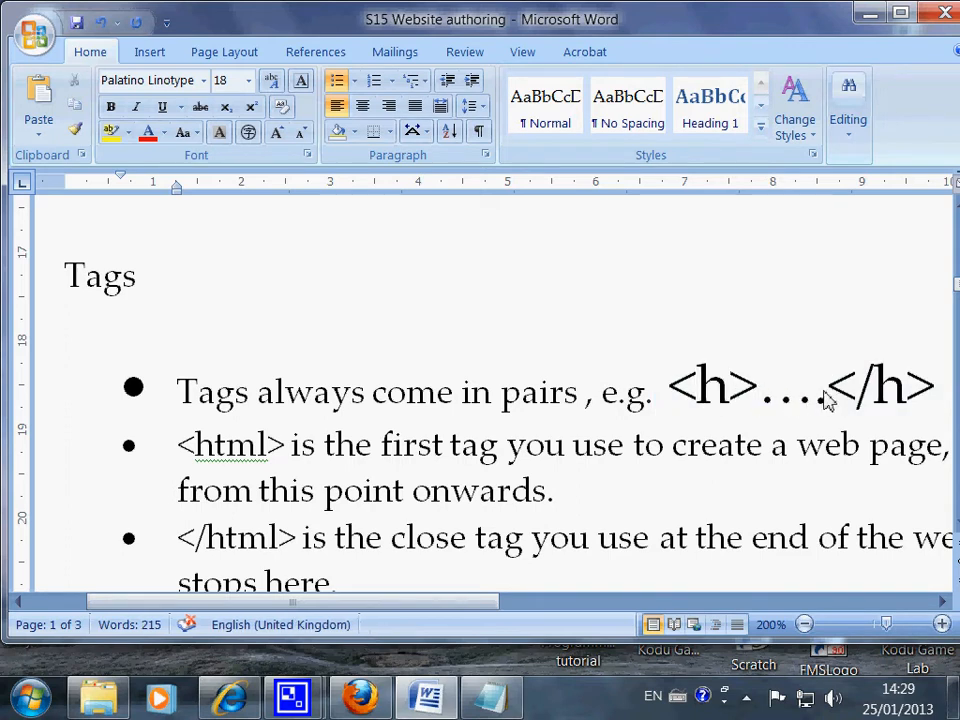
Highlight the opening <h> tag and the dots between the two tags.
drag(765, 390, 825, 390)
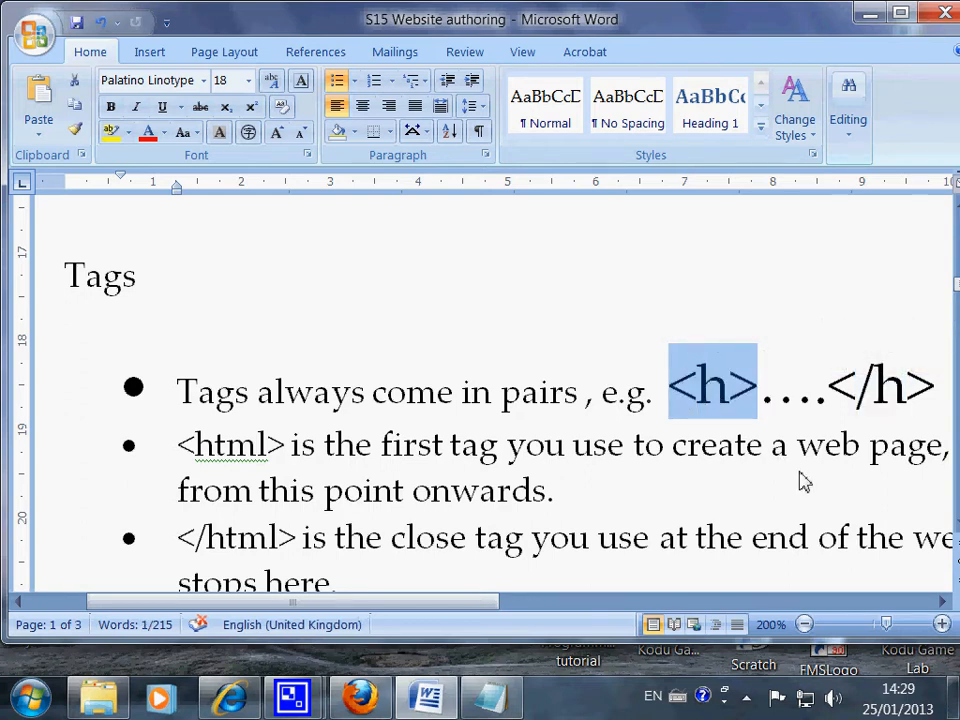
click(700, 390)
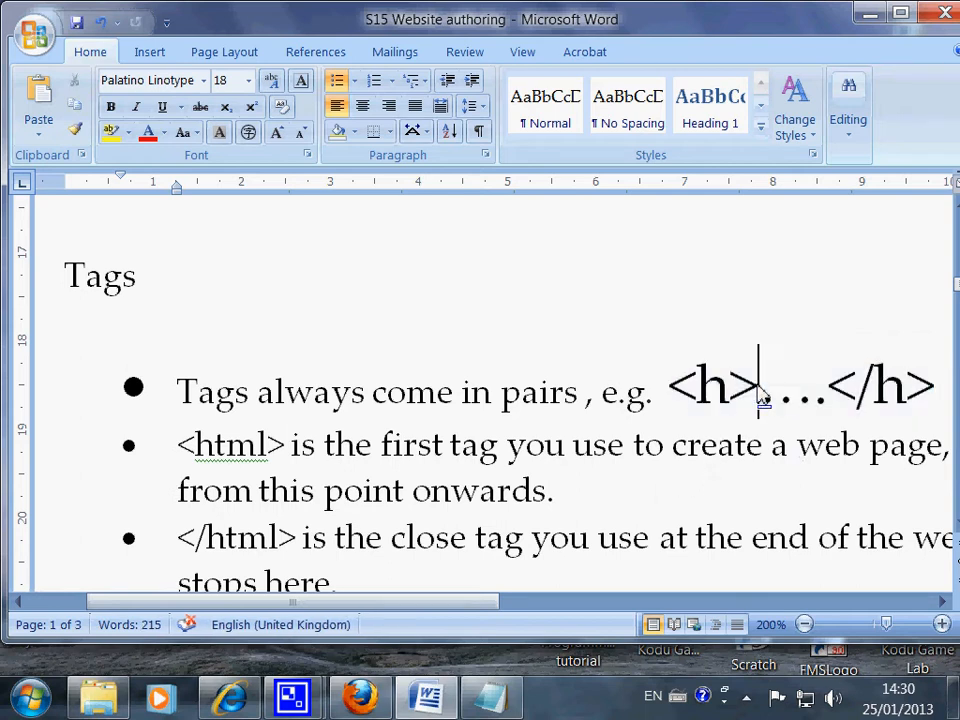
double_click(712, 386)
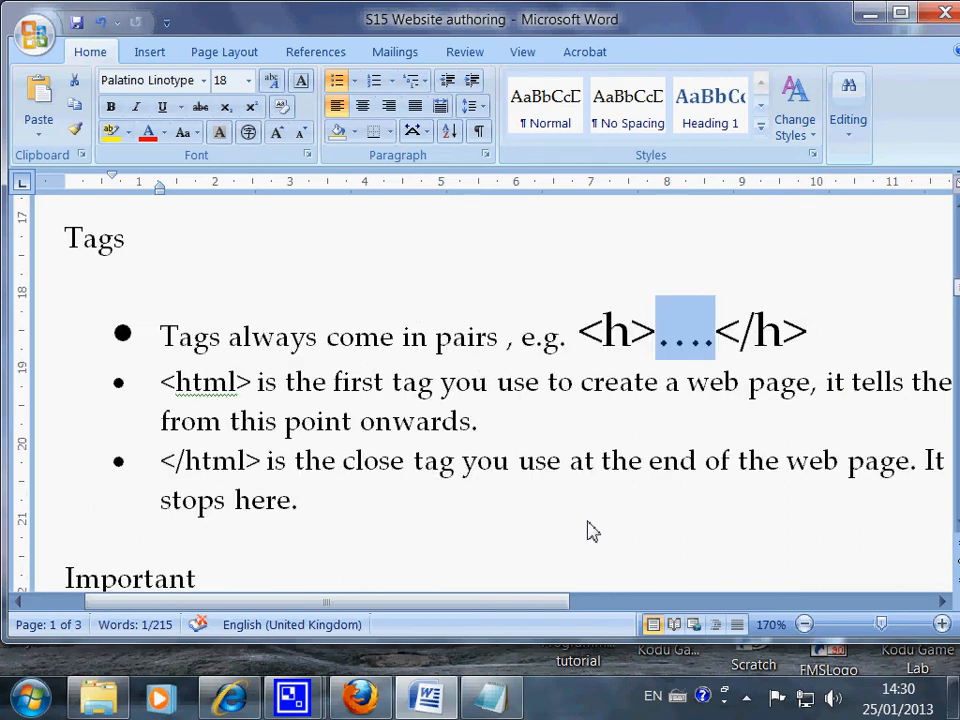
Scroll to the Important section, place the caret after the lower-case rule, and select text below it.
scroll(down, 3)
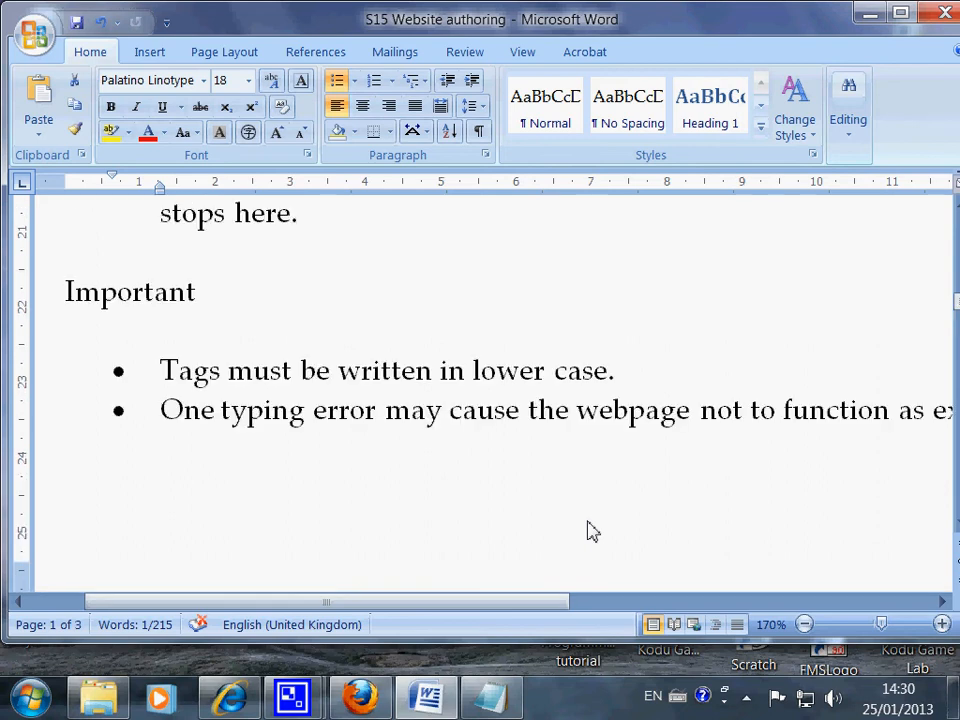
mouse_move(434, 388)
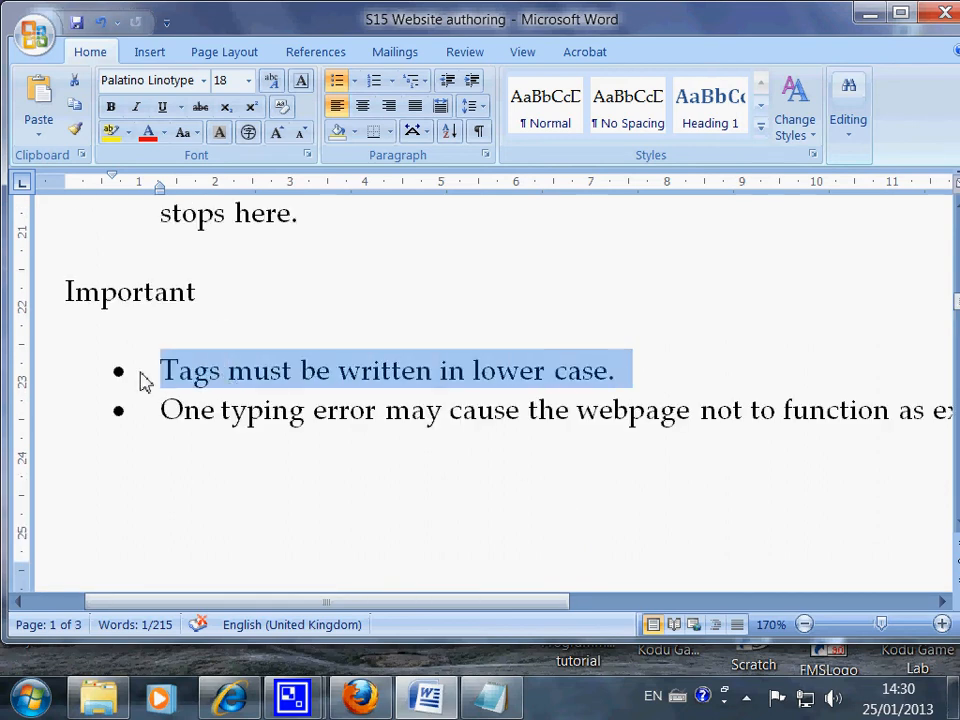
click(628, 380)
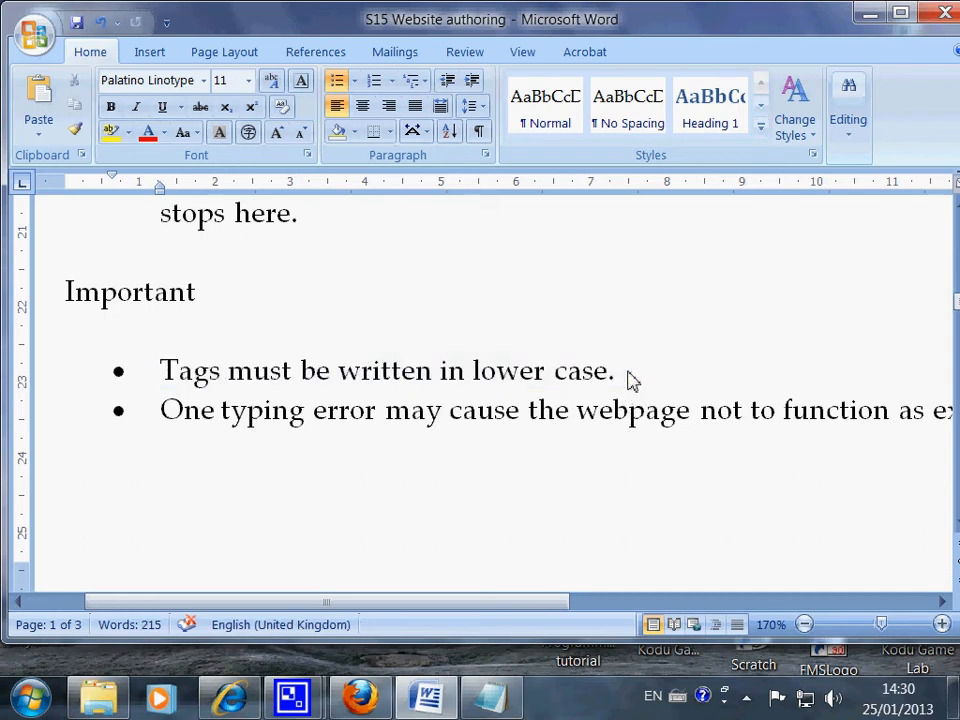
click(615, 370)
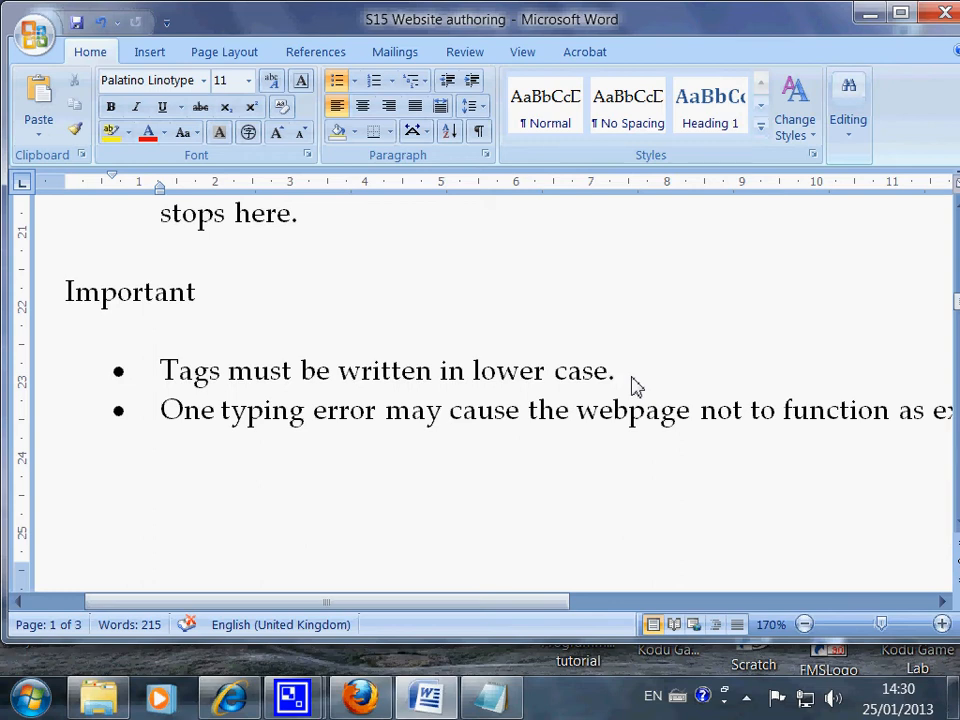
click(618, 370)
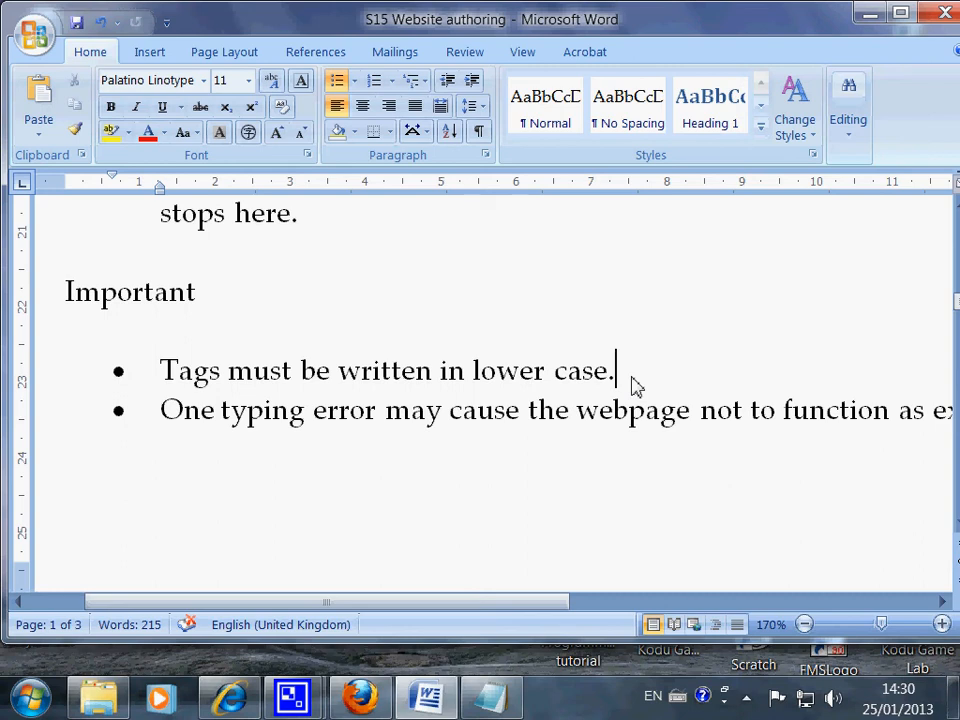
drag(160, 410, 325, 410)
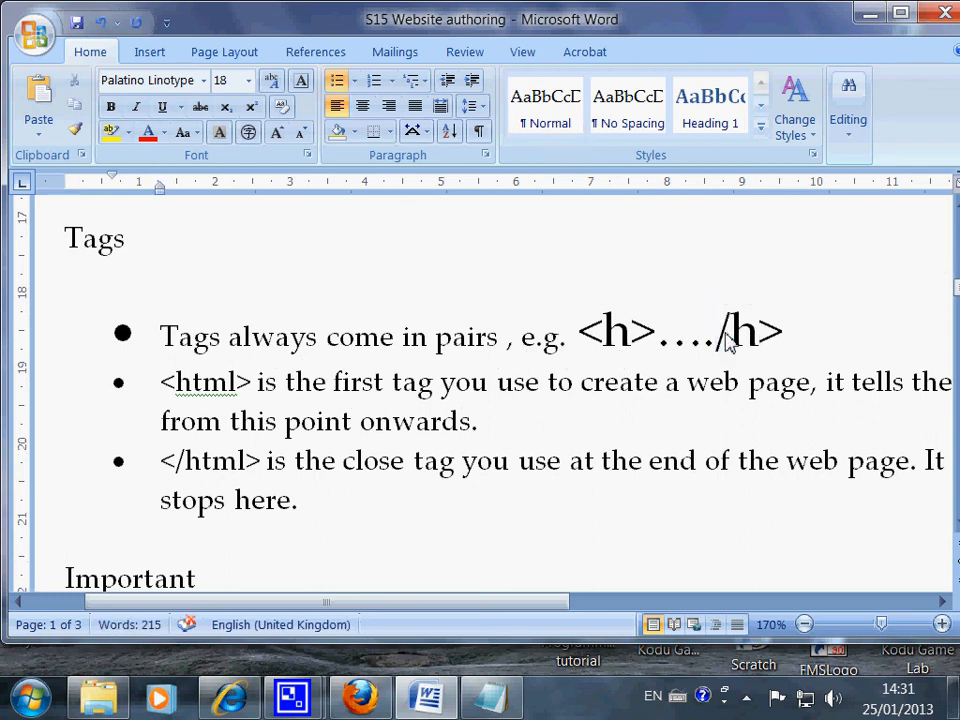
Insert the missing '<' before /h in the Tags example, then scroll down.
click(716, 332)
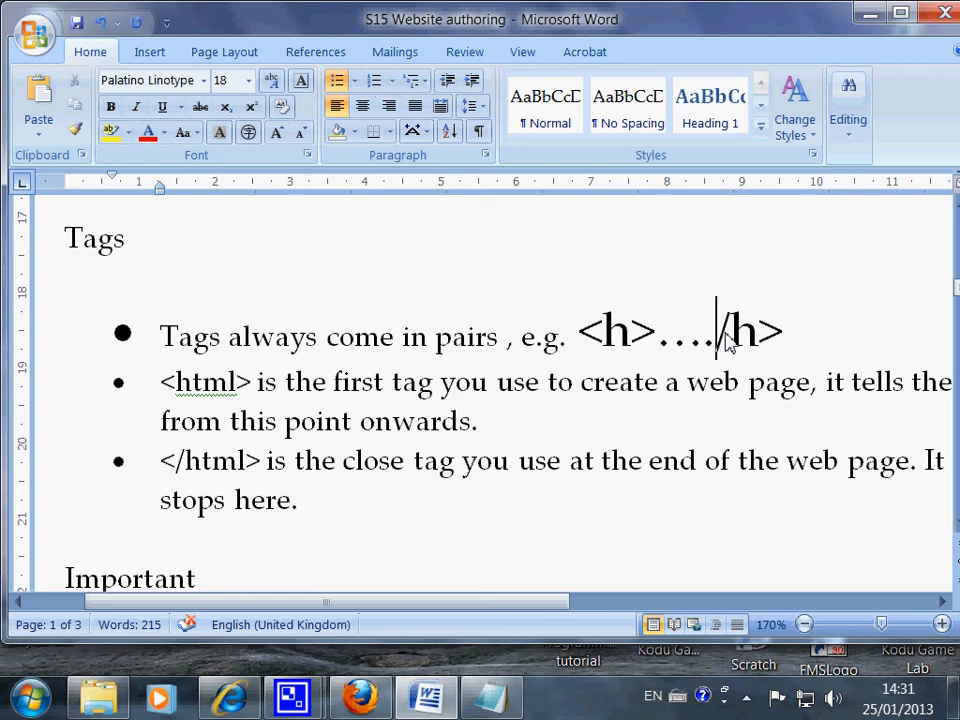
text(<)
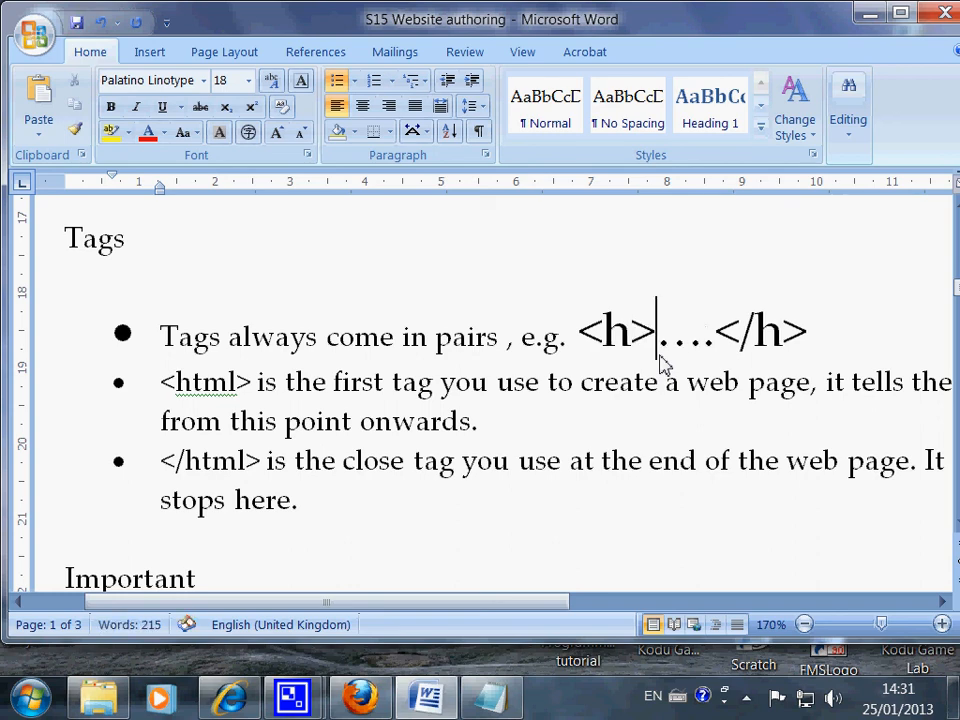
scroll(down, 3)
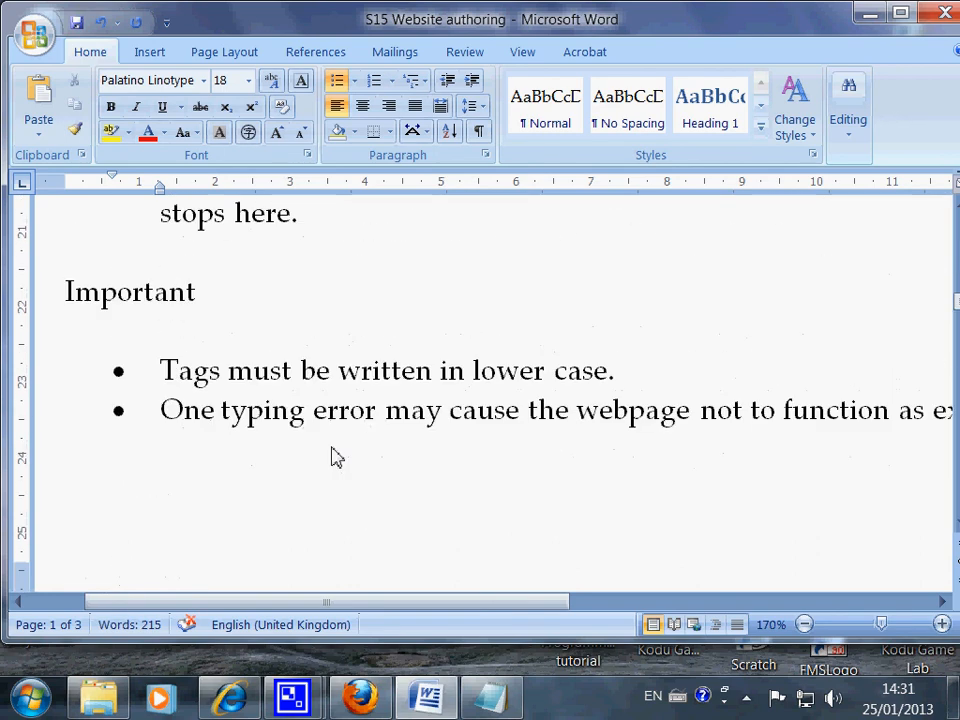